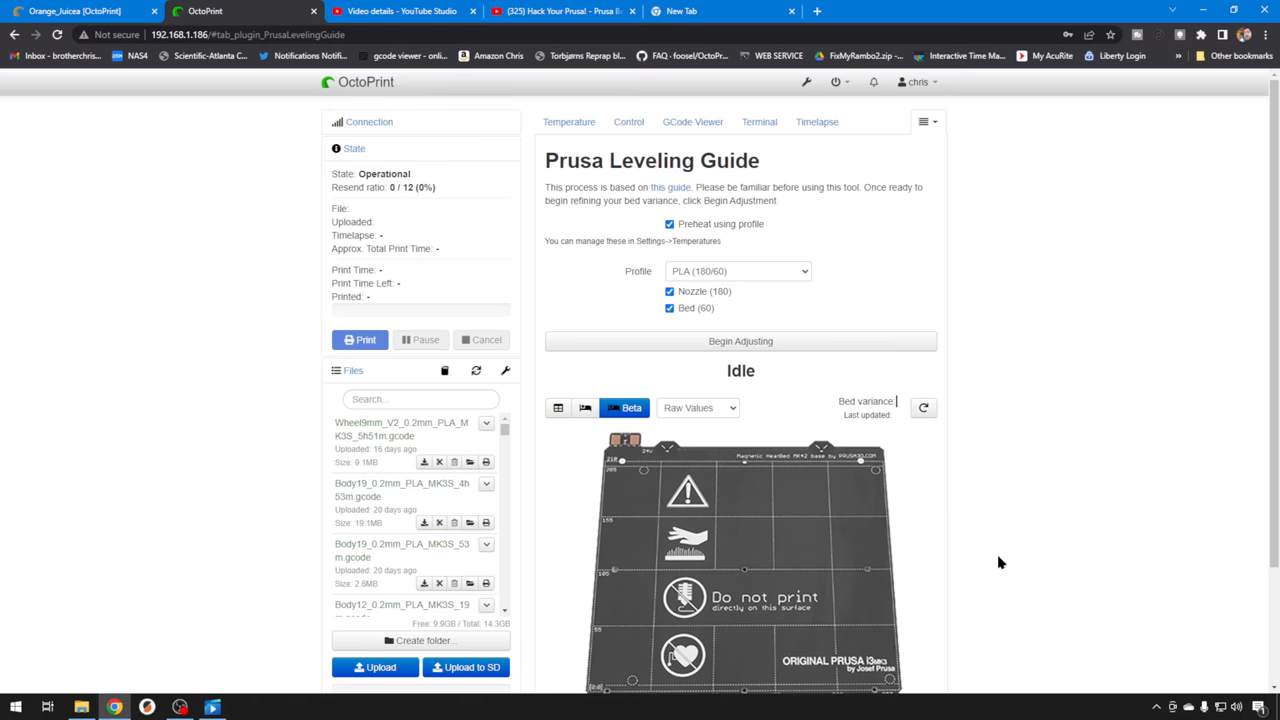
Orbit the Bed Visualizer 3D heightmap through overhead, corner and edge-on views of the mesh
{"action": "scroll", "scroll_direction": "down", "scroll_amount": 3}
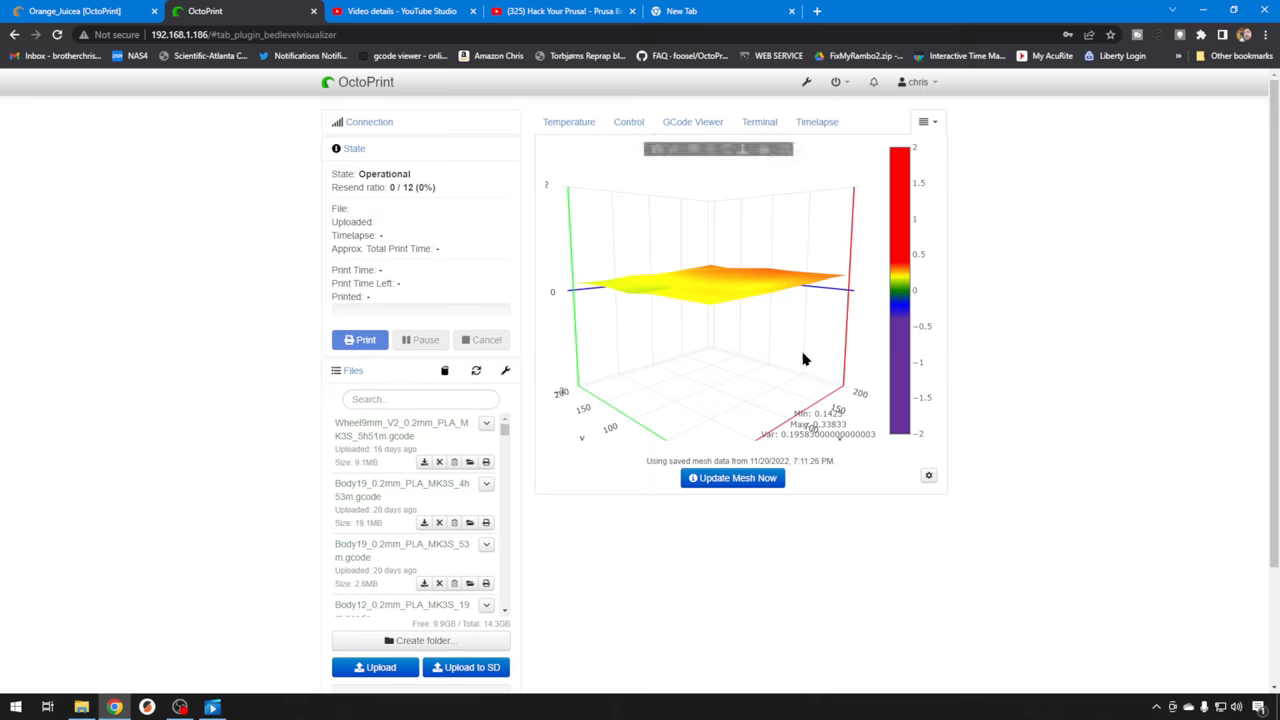
{"action": "left_click_drag", "start_coordinate": [804, 360], "coordinate": [772, 388]}
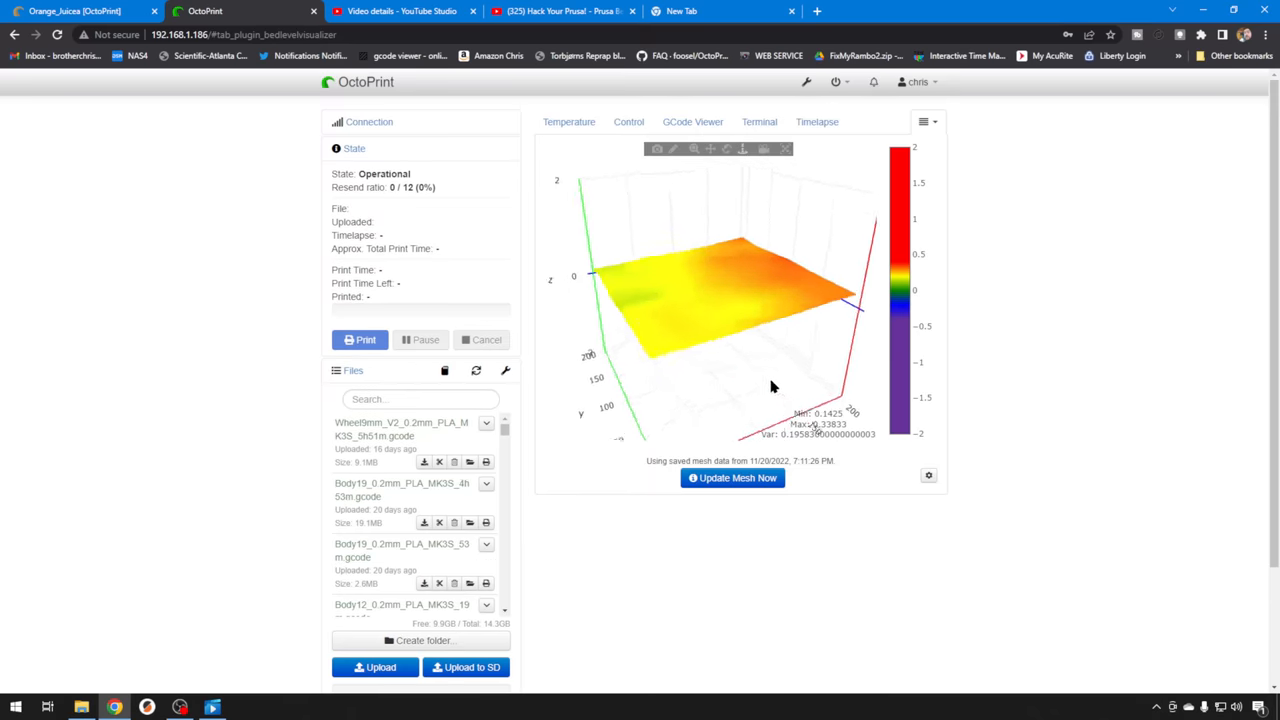
{"action": "left_click_drag", "start_coordinate": [770, 388], "coordinate": [784, 368]}
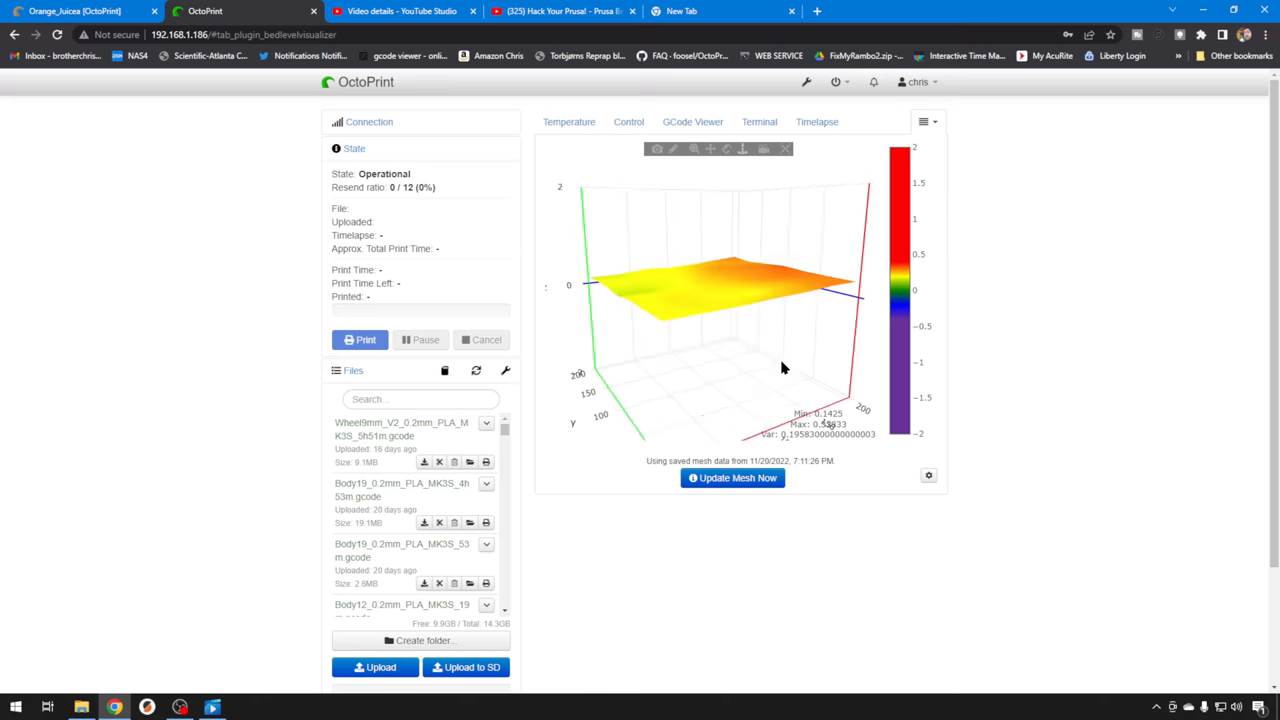
{"action": "left_click_drag", "start_coordinate": [784, 368], "coordinate": [816, 390]}
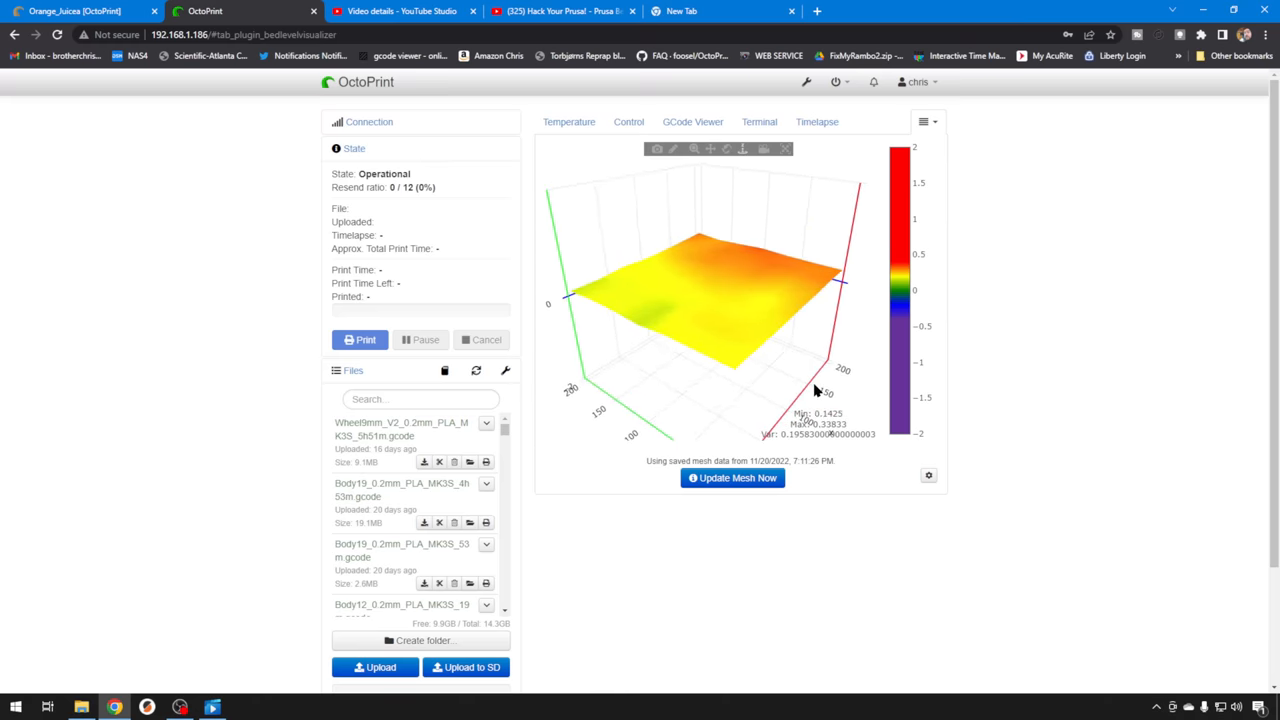
{"action": "left_click_drag", "start_coordinate": [810, 390], "coordinate": [758, 352]}
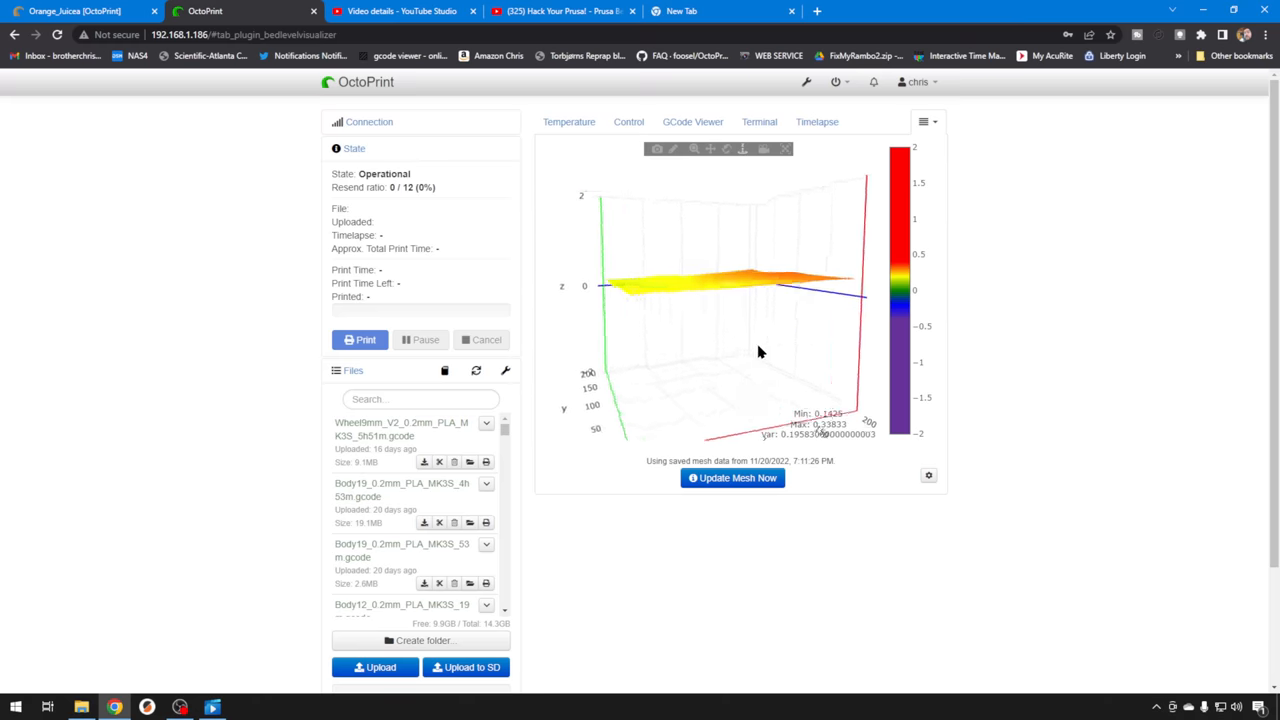
{"action": "left_click_drag", "start_coordinate": [758, 352], "coordinate": [776, 374]}
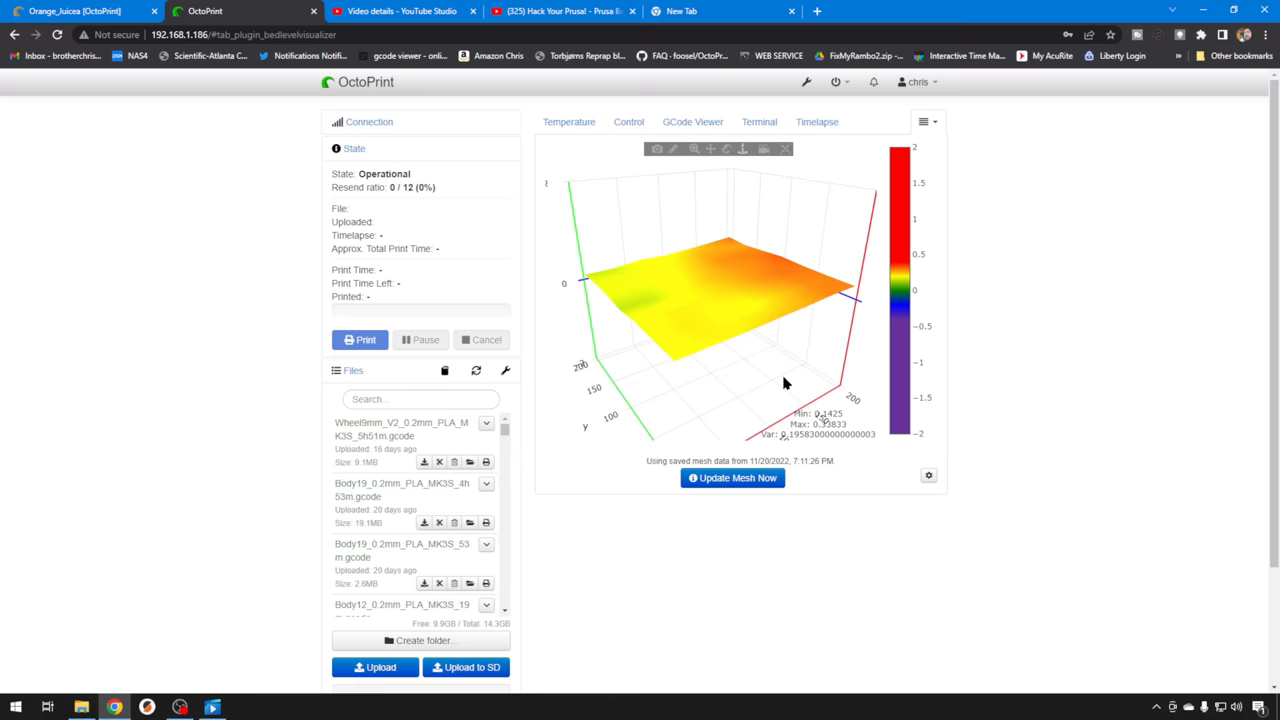
{"action": "mouse_move", "coordinate": [770, 388]}
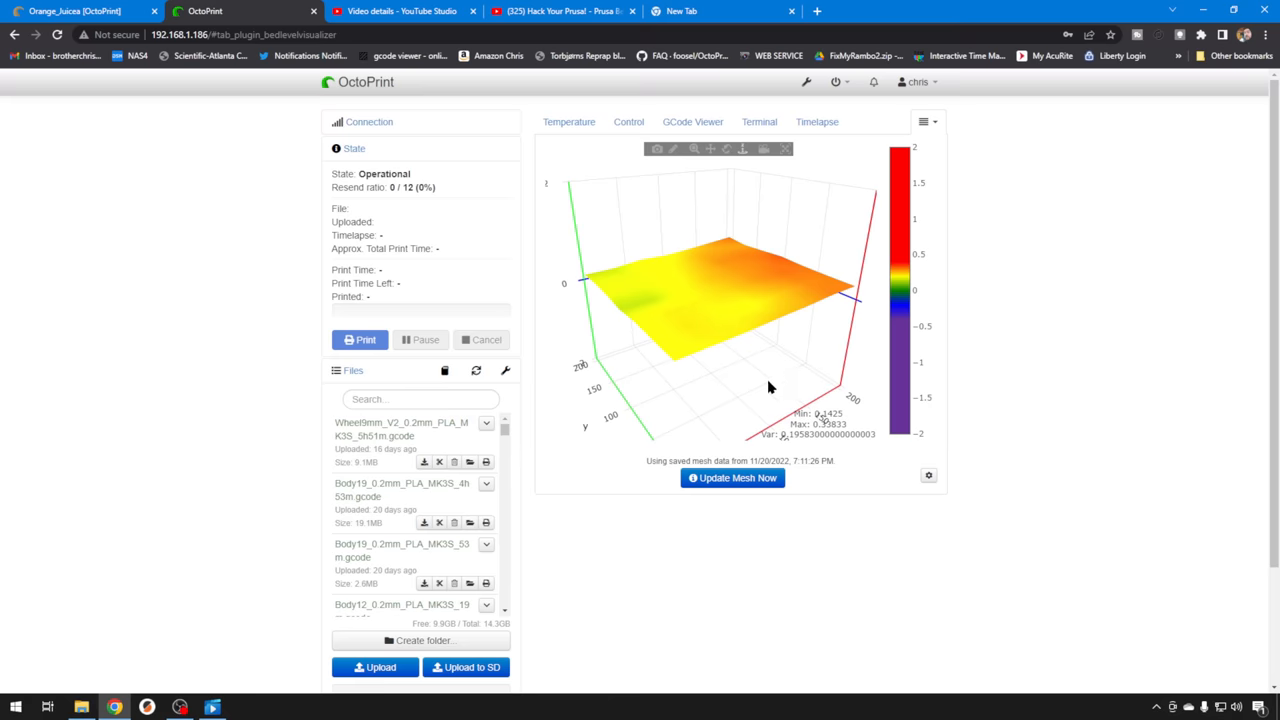
{"action": "left_click_drag", "start_coordinate": [770, 388], "coordinate": [728, 374]}
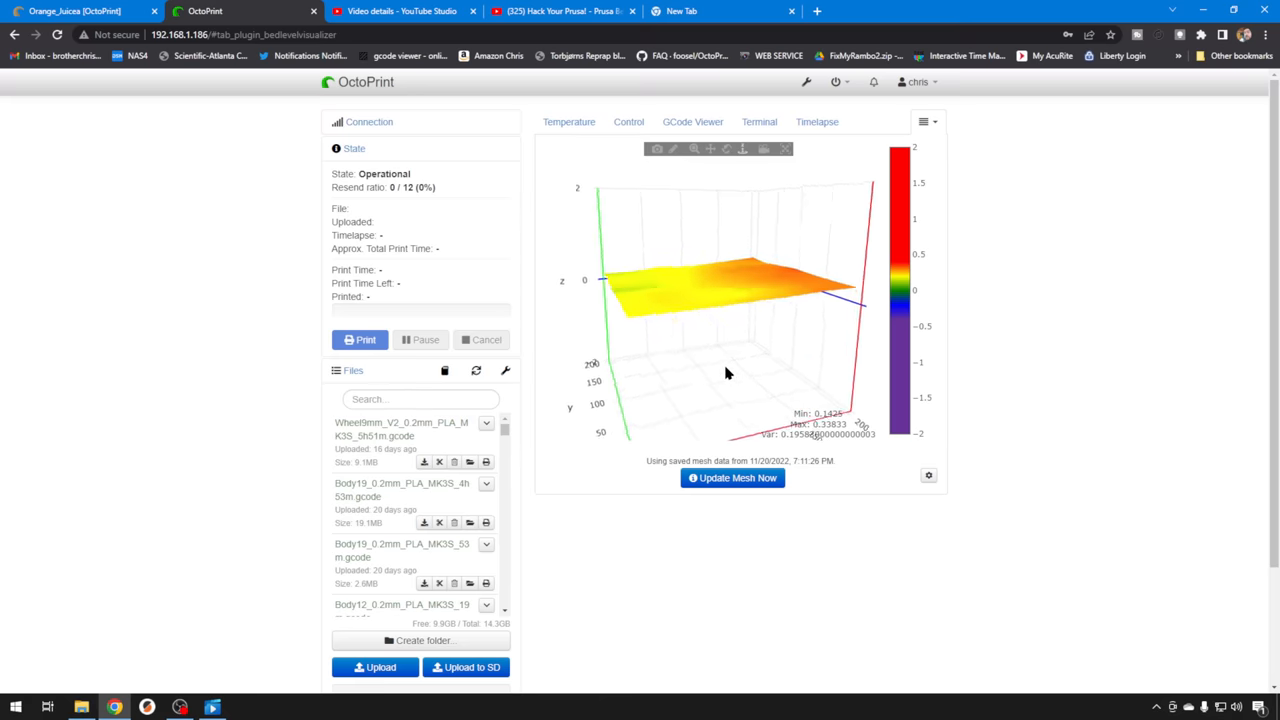
{"action": "left_click_drag", "start_coordinate": [728, 374], "coordinate": [712, 370]}
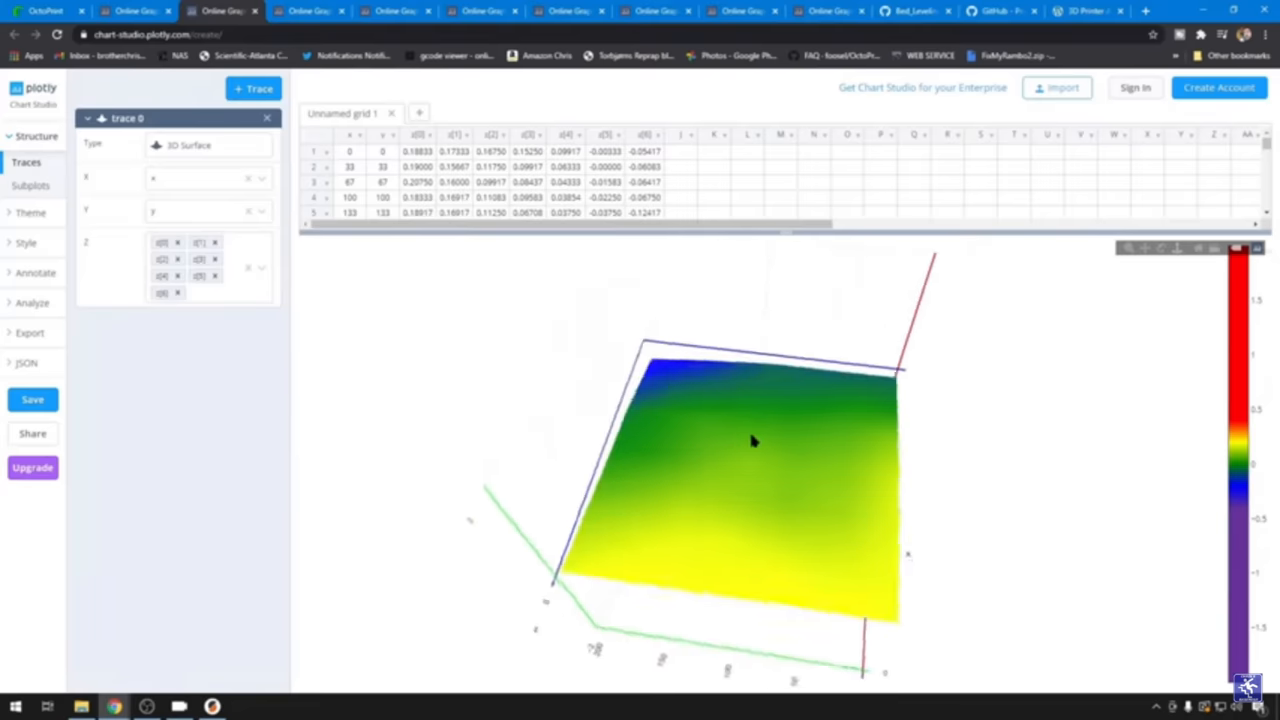
{"action": "left_click_drag", "start_coordinate": [754, 442], "coordinate": [756, 432]}
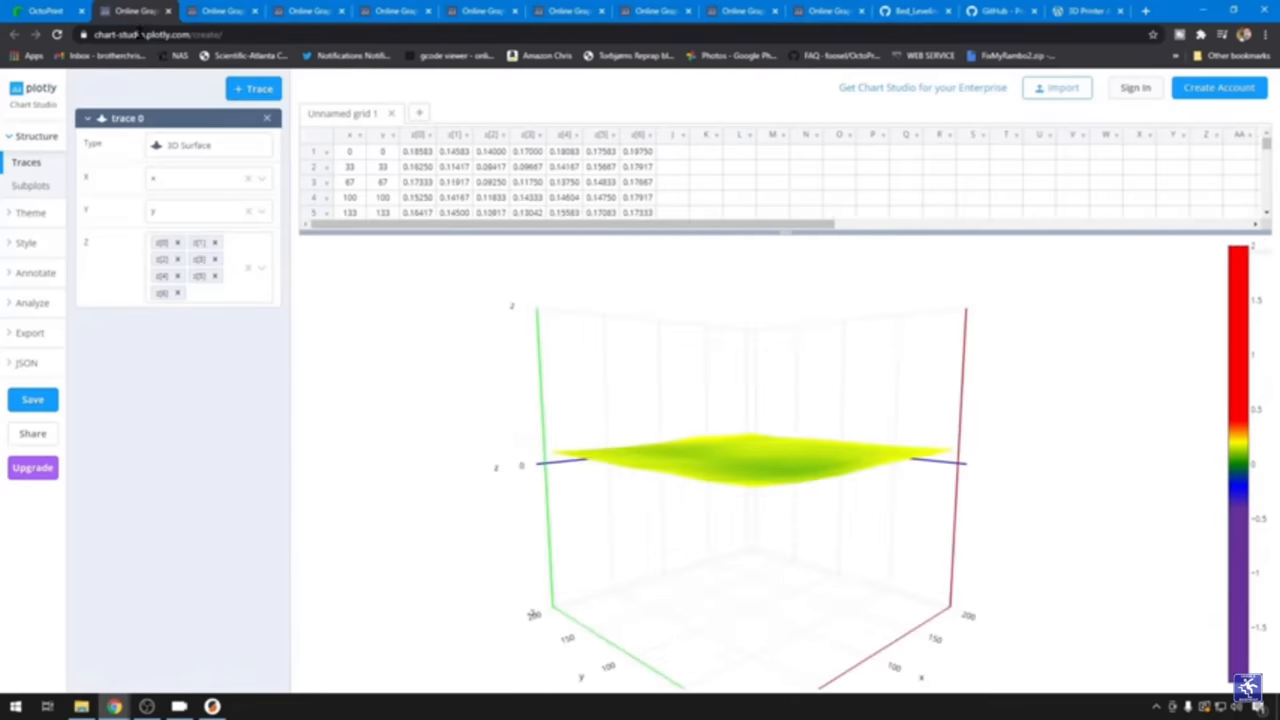
{"action": "left_click_drag", "start_coordinate": [740, 470], "coordinate": [676, 496]}
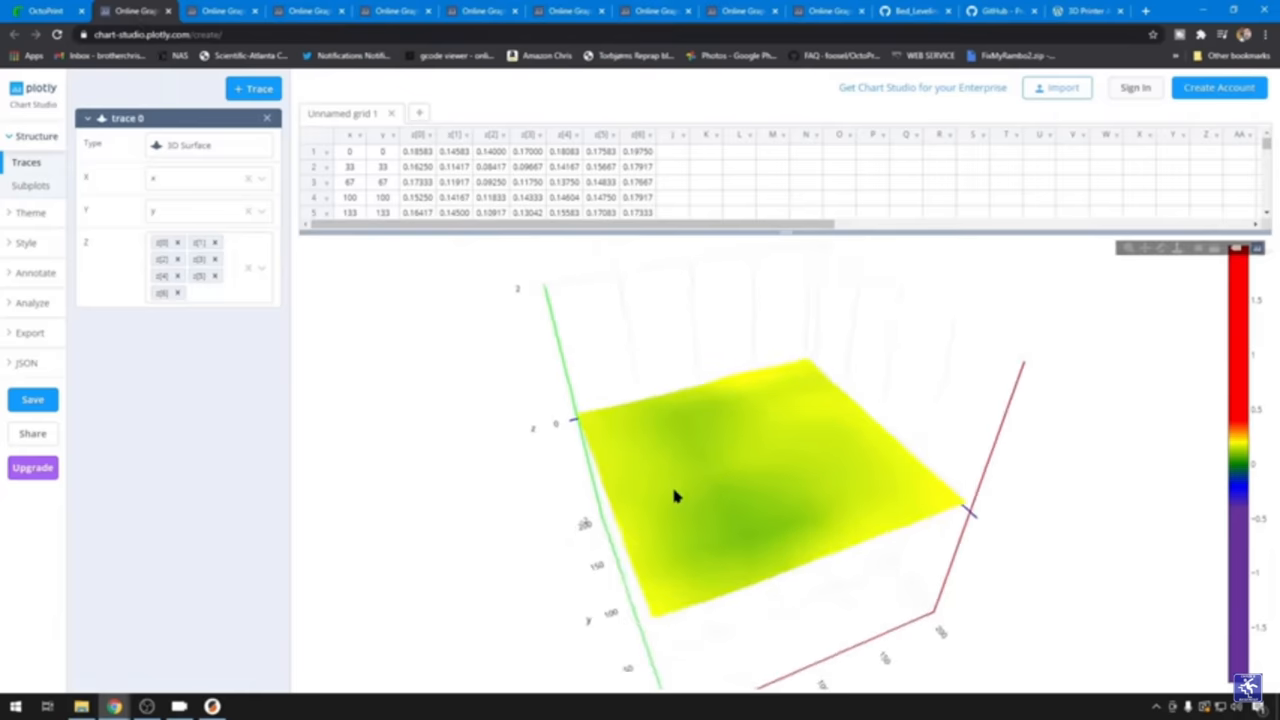
{"action": "left_click_drag", "start_coordinate": [676, 496], "coordinate": [670, 482]}
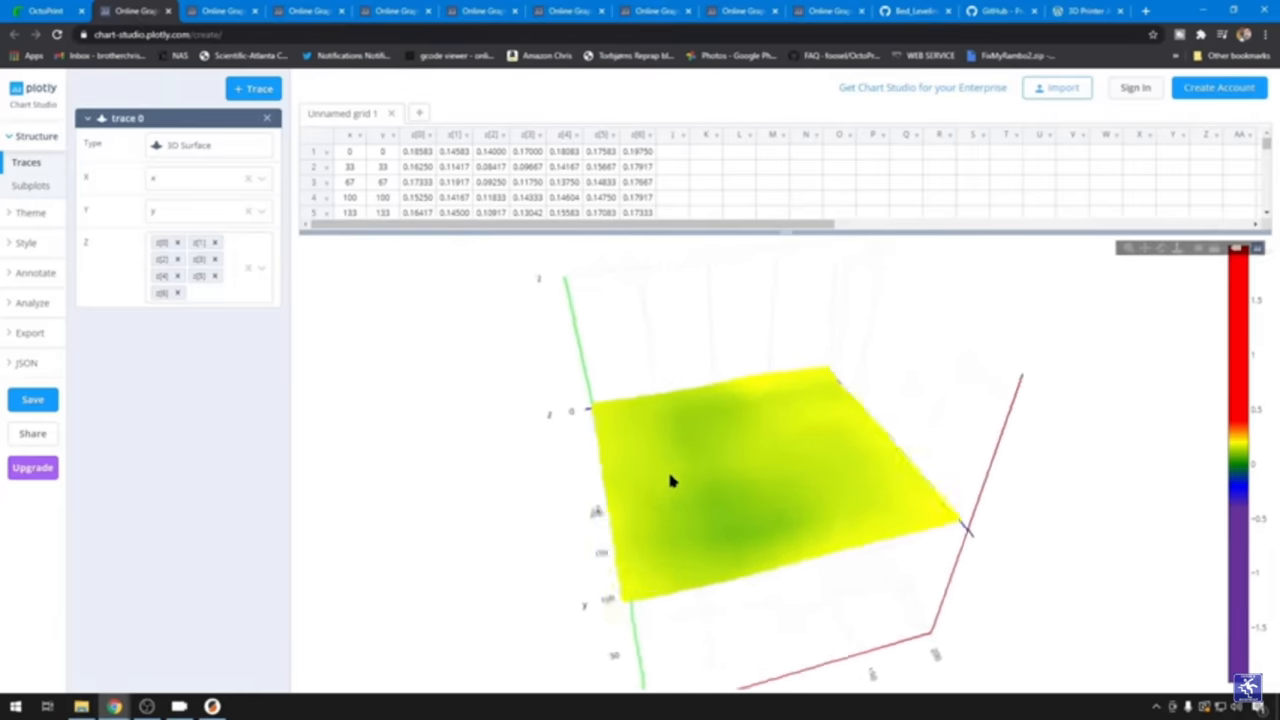
{"action": "left_click_drag", "start_coordinate": [670, 480], "coordinate": [724, 378]}
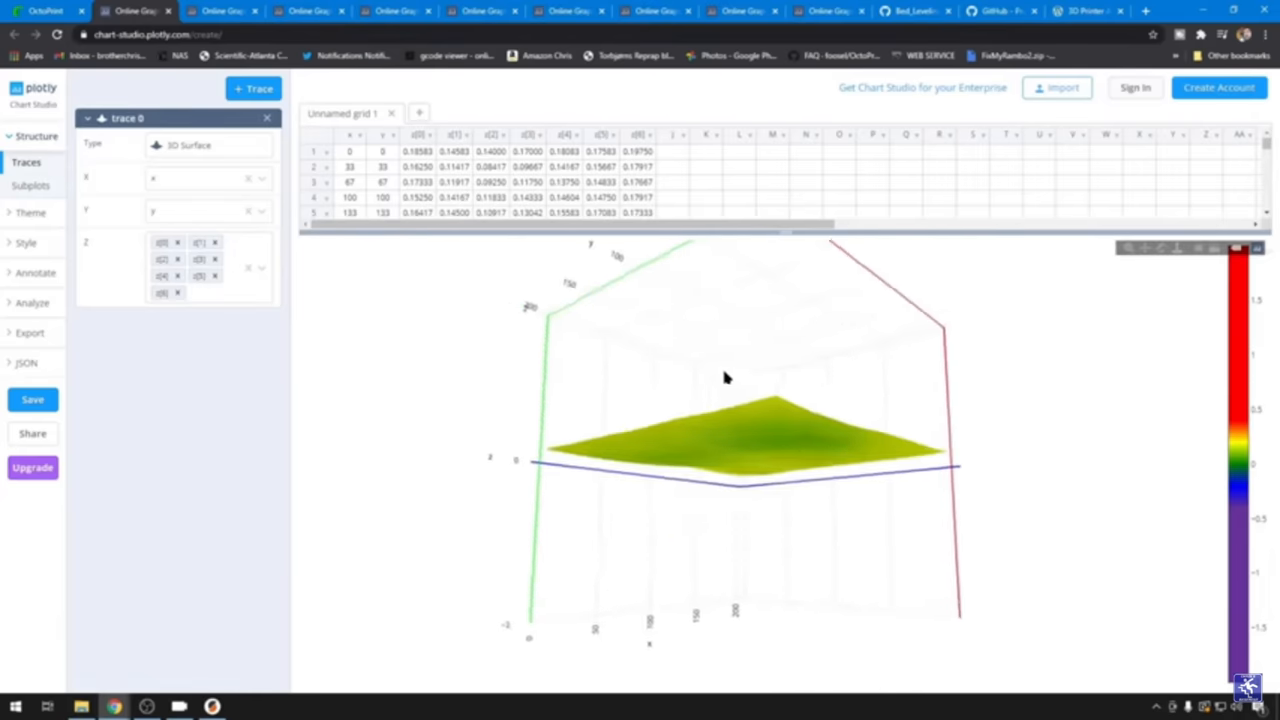
{"action": "left_click_drag", "start_coordinate": [728, 378], "coordinate": [650, 414]}
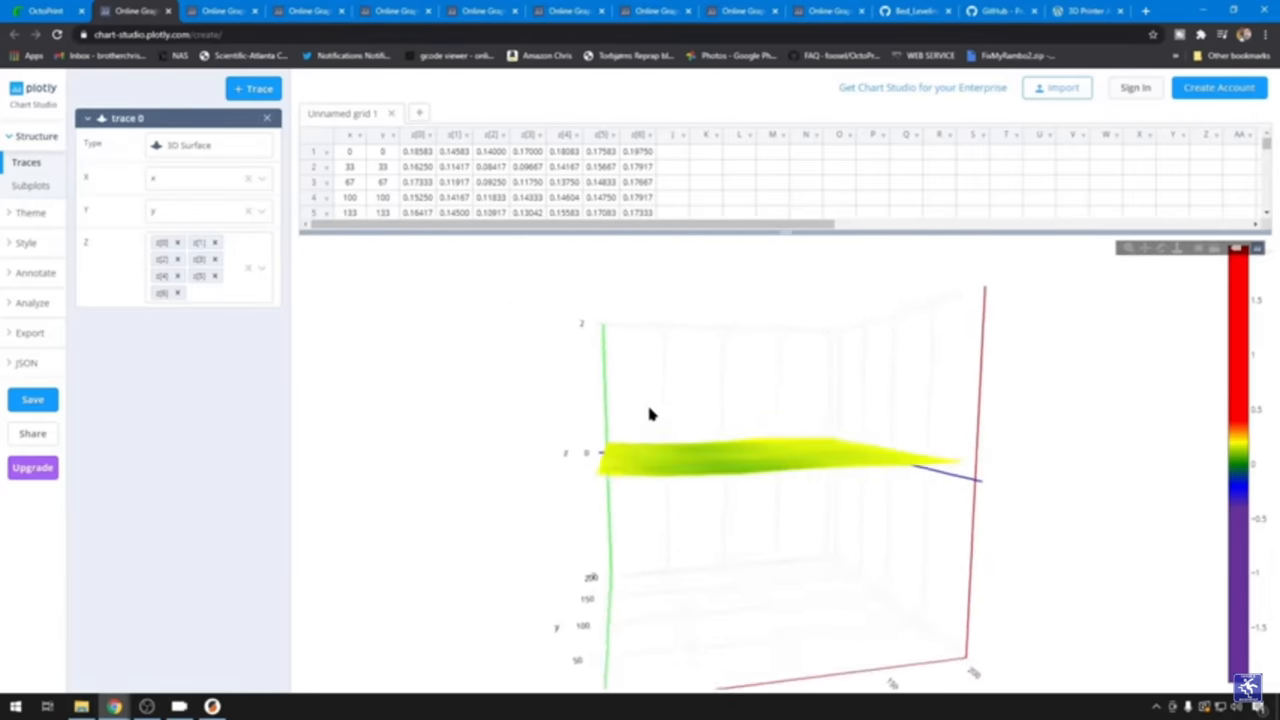
{"action": "left_click", "coordinate": [200, 12]}
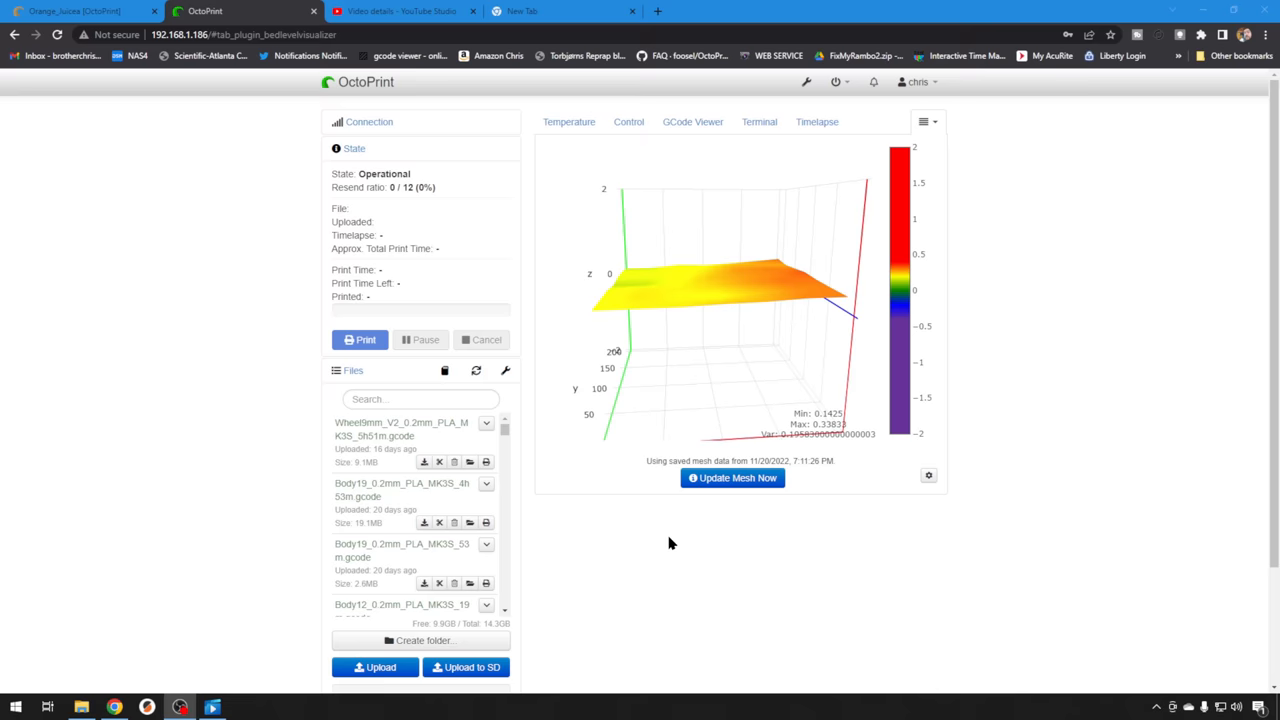
{"action": "mouse_move", "coordinate": [82, 274]}
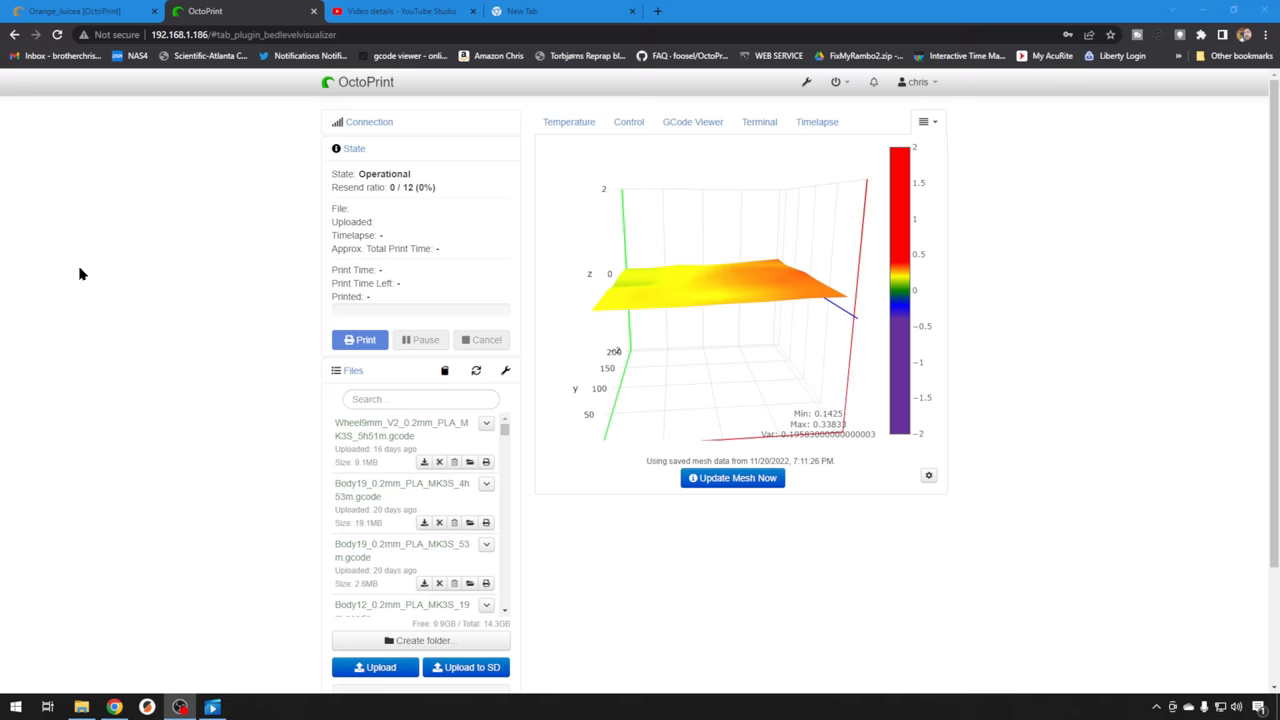
Switch to the other printer's OctoPrint tab and rotate its much flatter bed mesh plot
{"action": "left_click", "coordinate": [80, 12]}
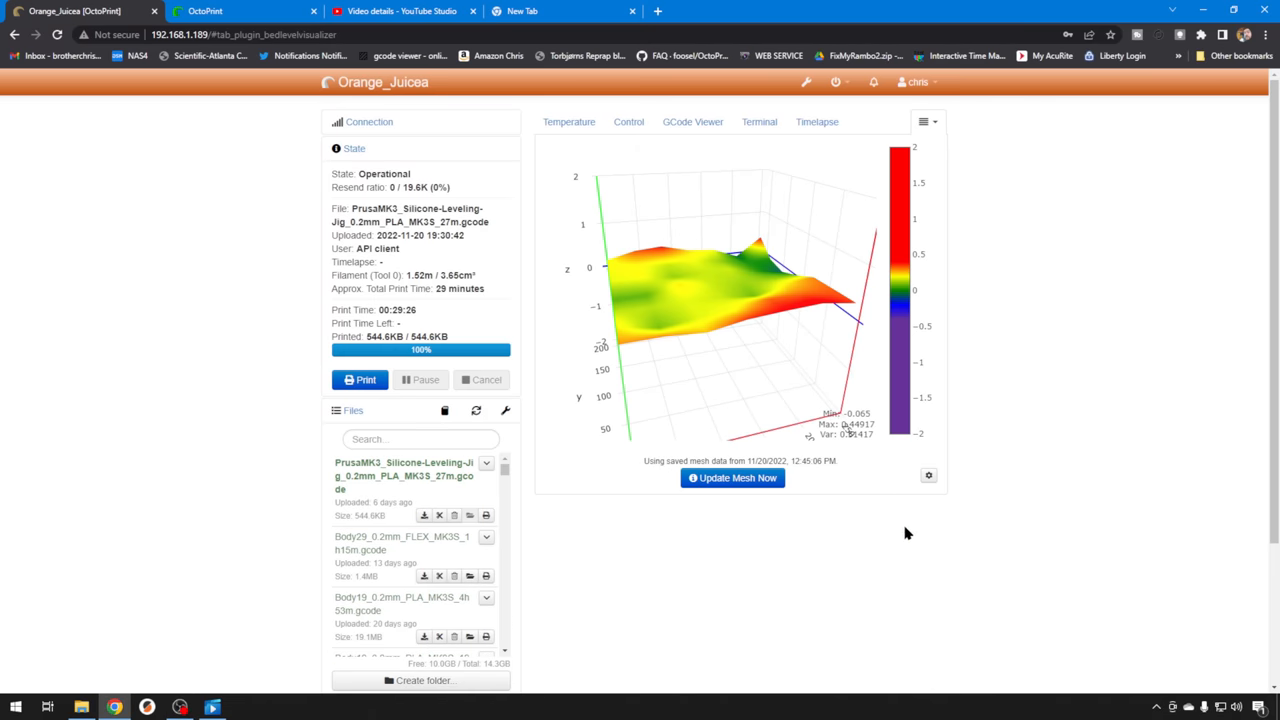
{"action": "mouse_move", "coordinate": [860, 504]}
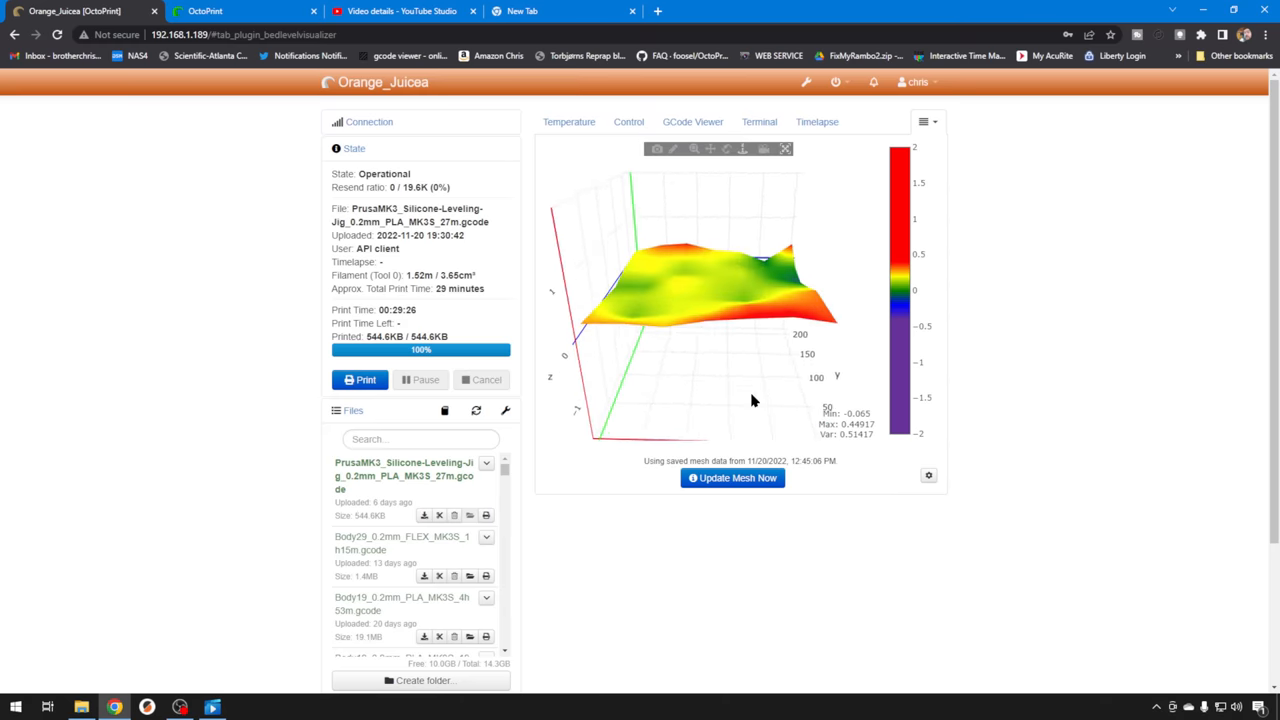
{"action": "left_click_drag", "start_coordinate": [754, 400], "coordinate": [736, 396]}
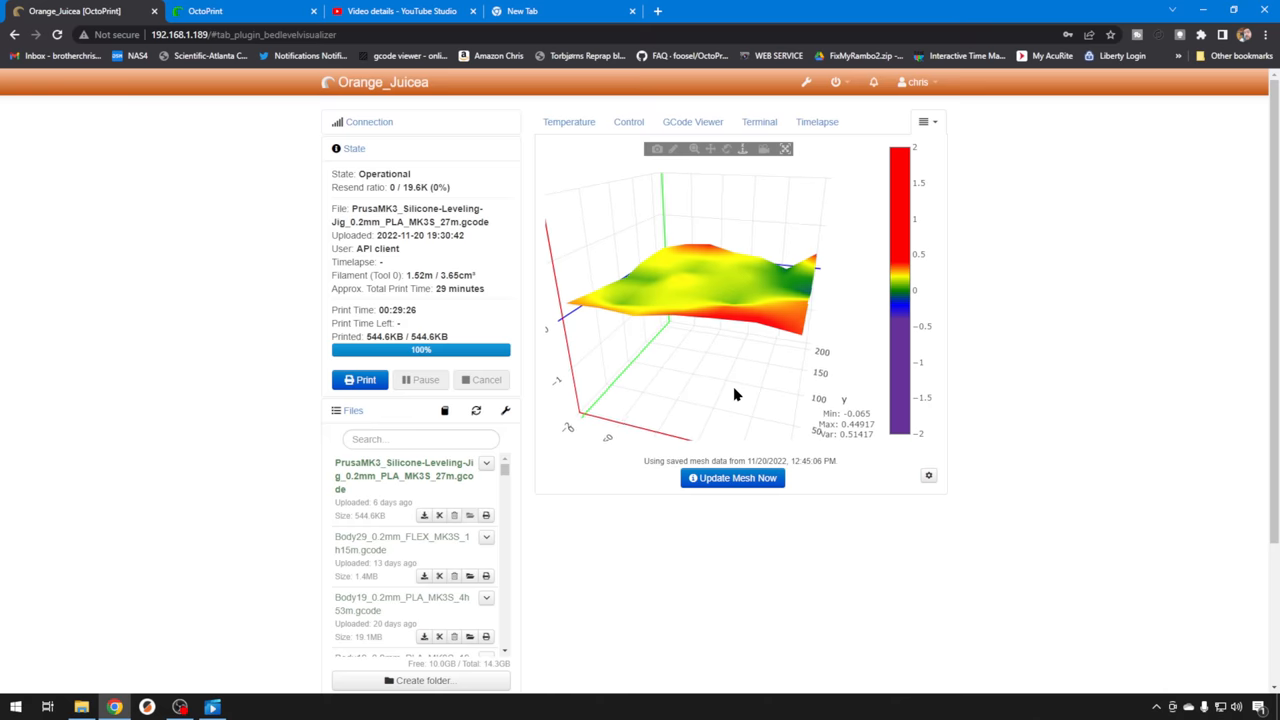
{"action": "left_click_drag", "start_coordinate": [736, 396], "coordinate": [684, 390]}
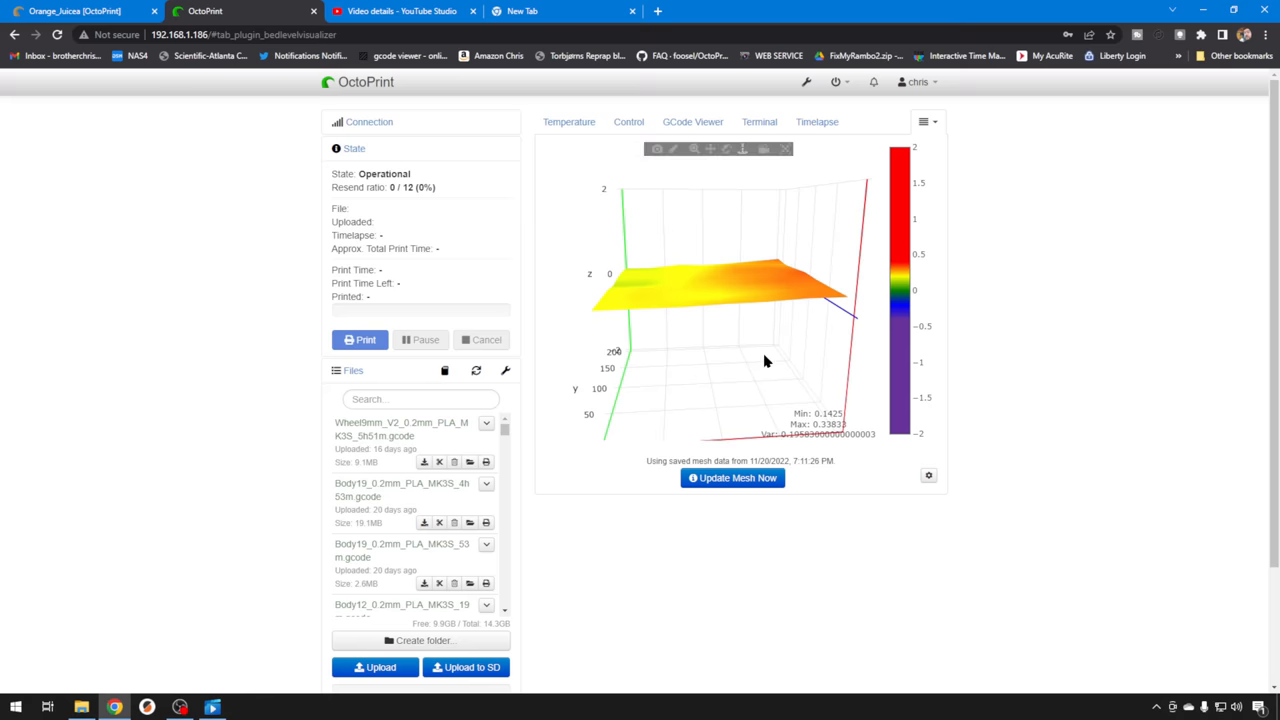
{"action": "left_click_drag", "start_coordinate": [764, 360], "coordinate": [750, 370]}
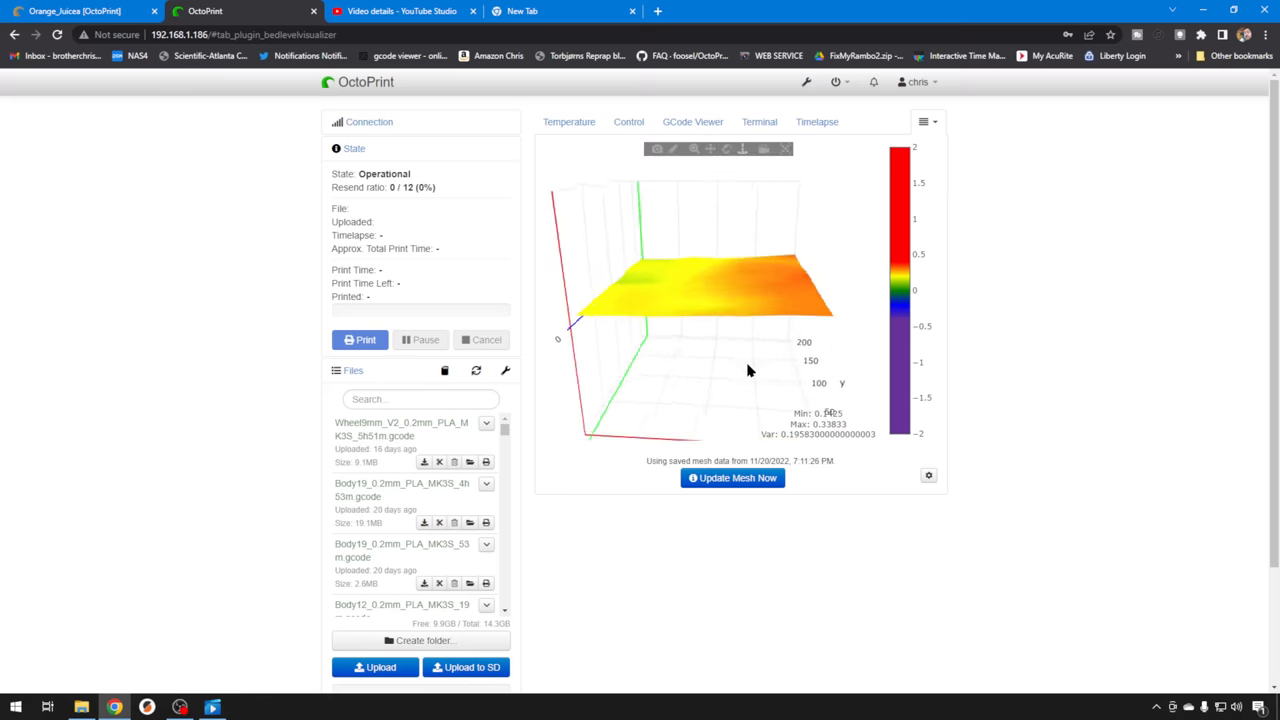
{"action": "left_click", "coordinate": [560, 12]}
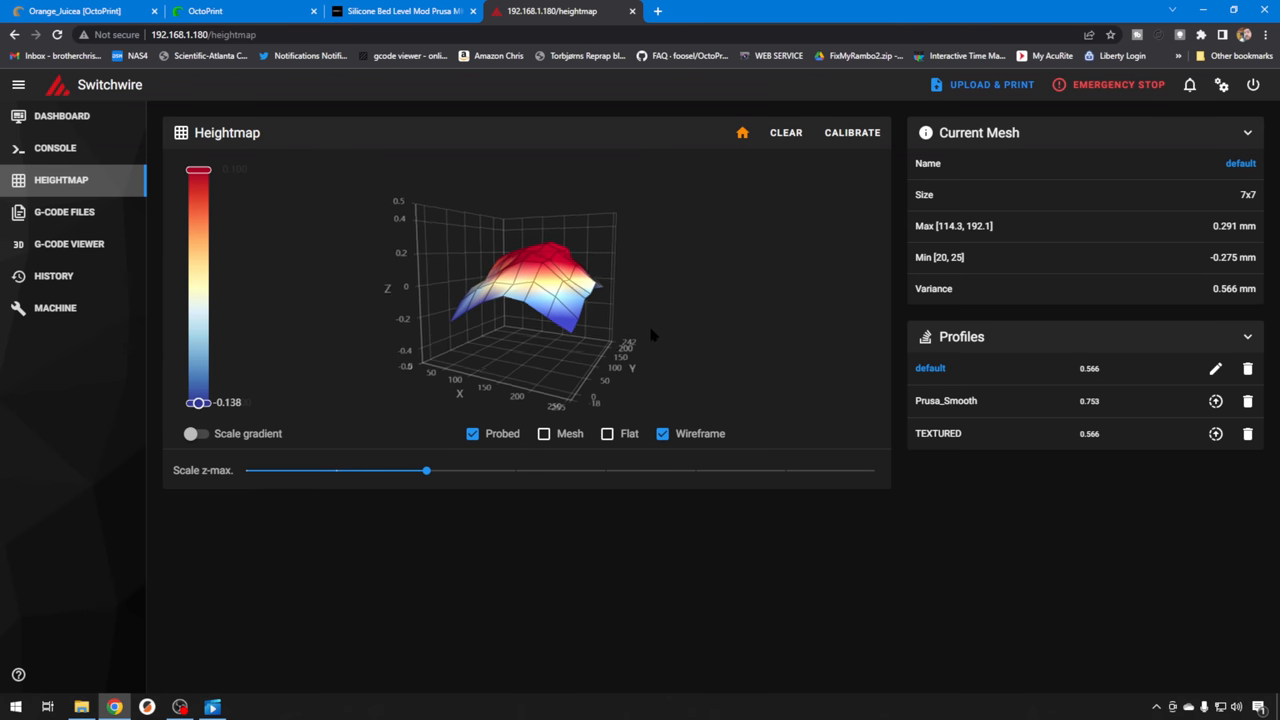
Tilt the Switchwire's default heightmap to another side, then move to the next browser tab
{"action": "left_click_drag", "start_coordinate": [520, 300], "coordinate": [500, 280]}
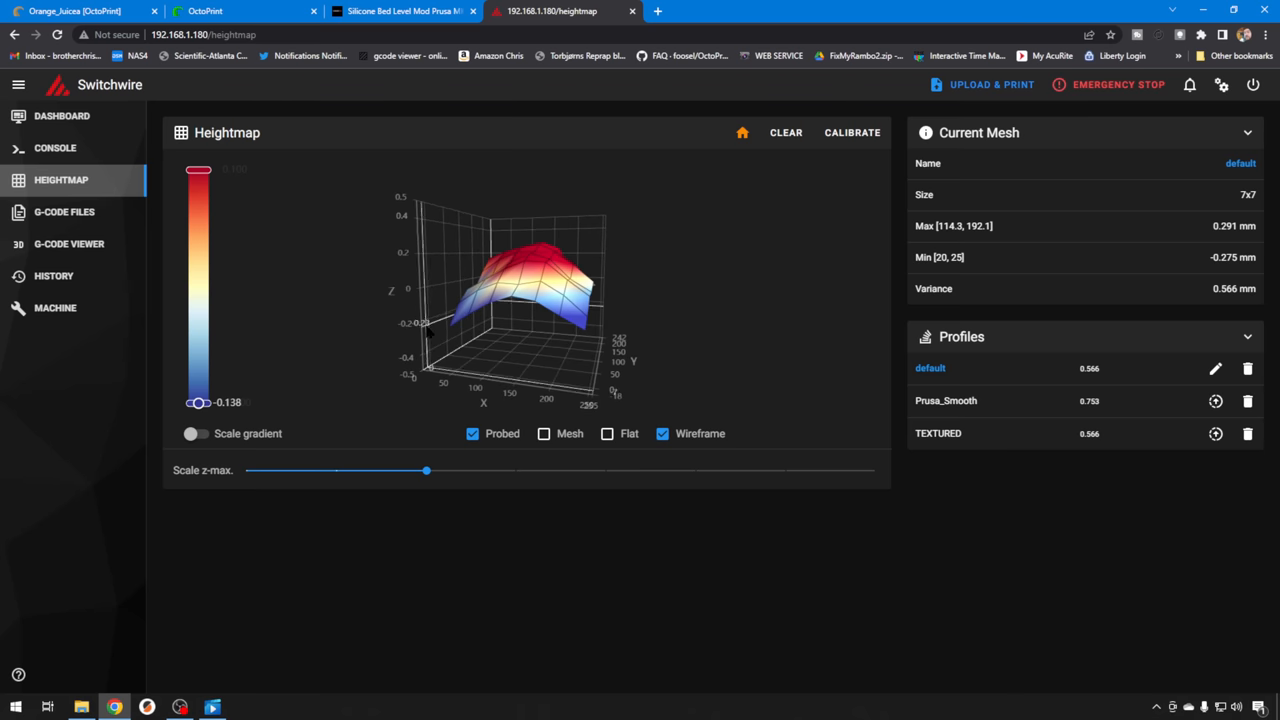
{"action": "mouse_move", "coordinate": [484, 290]}
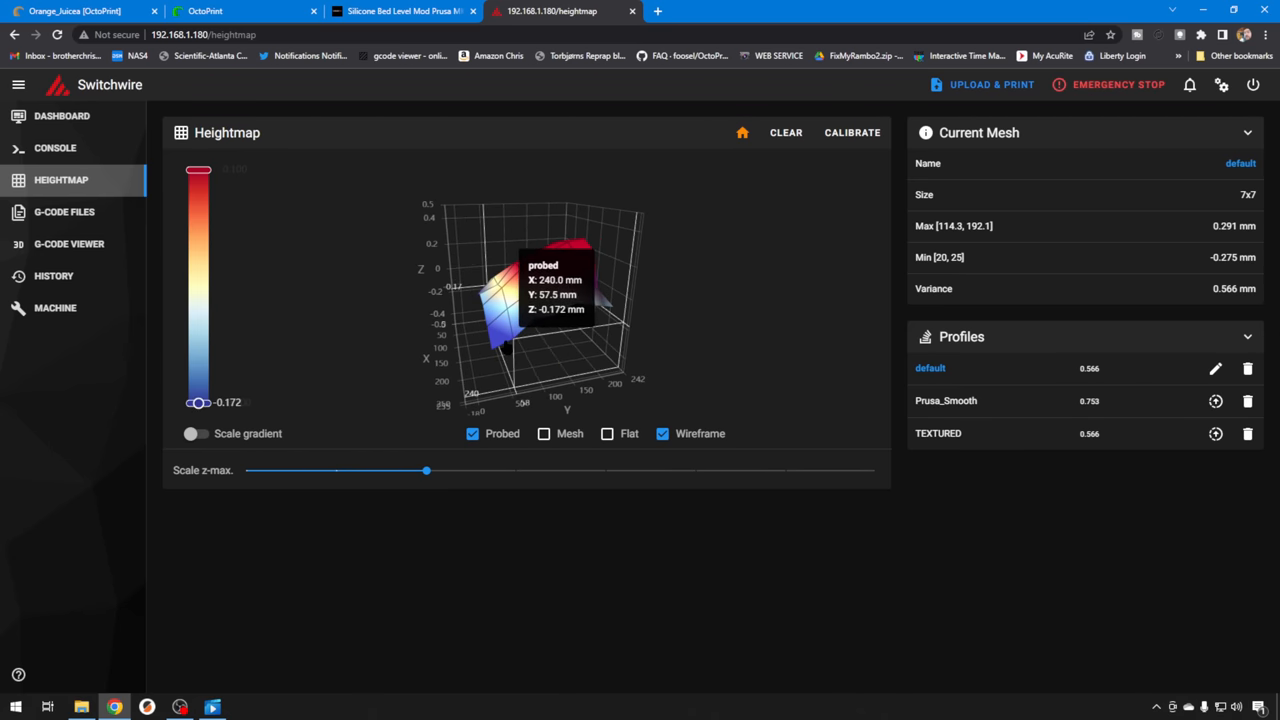
{"action": "left_click", "coordinate": [400, 12]}
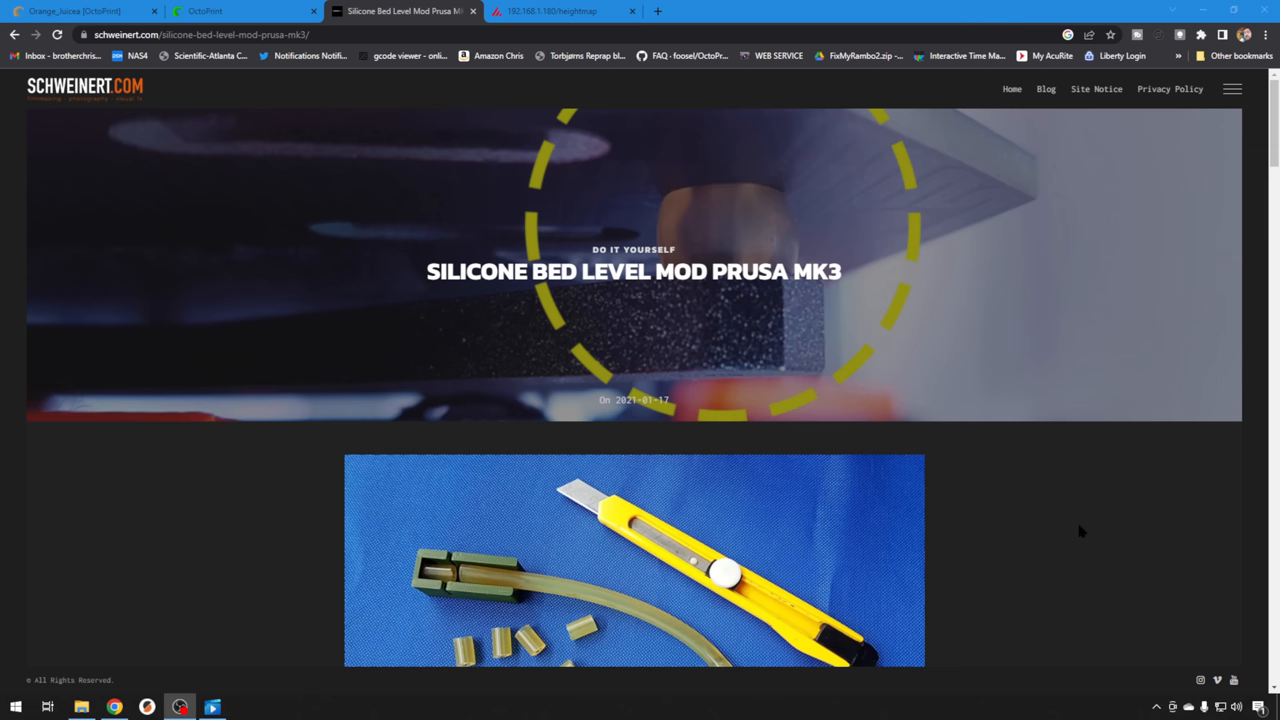
{"action": "mouse_move", "coordinate": [1052, 520]}
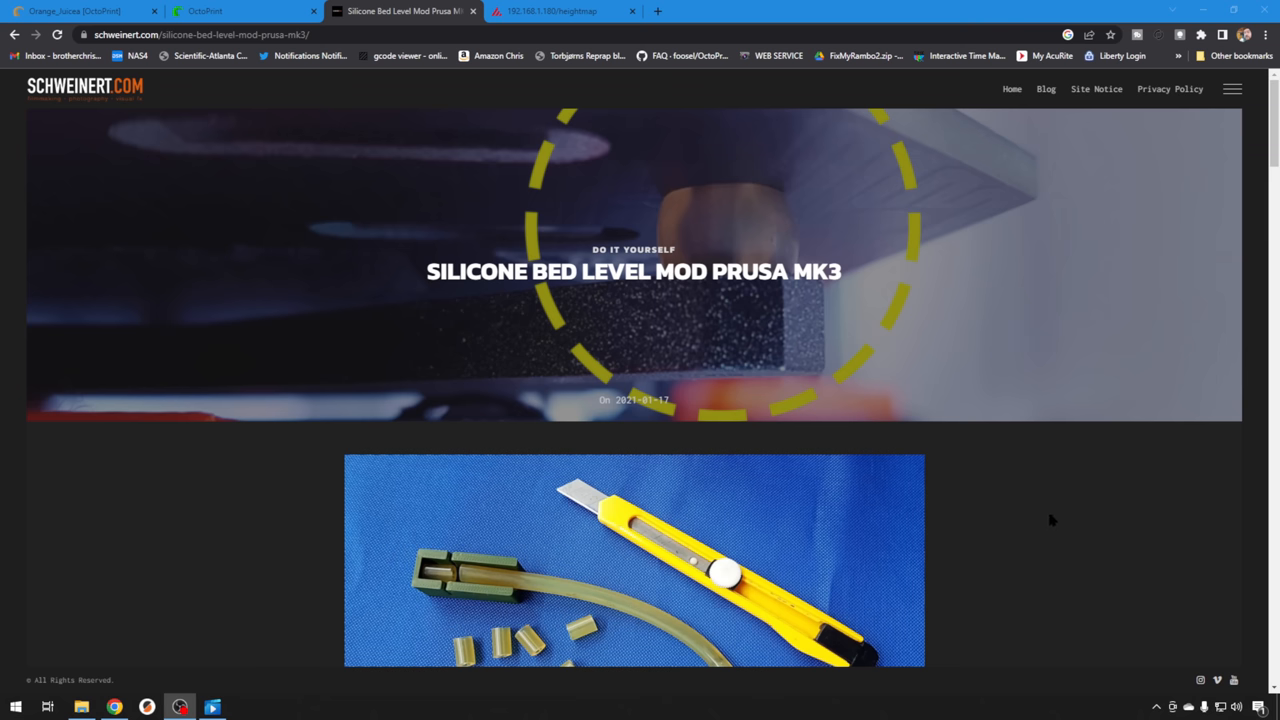
Scroll the schweinert.com article down to its bill of materials and silicone tubing photo
{"action": "scroll", "scroll_direction": "down", "scroll_amount": 3}
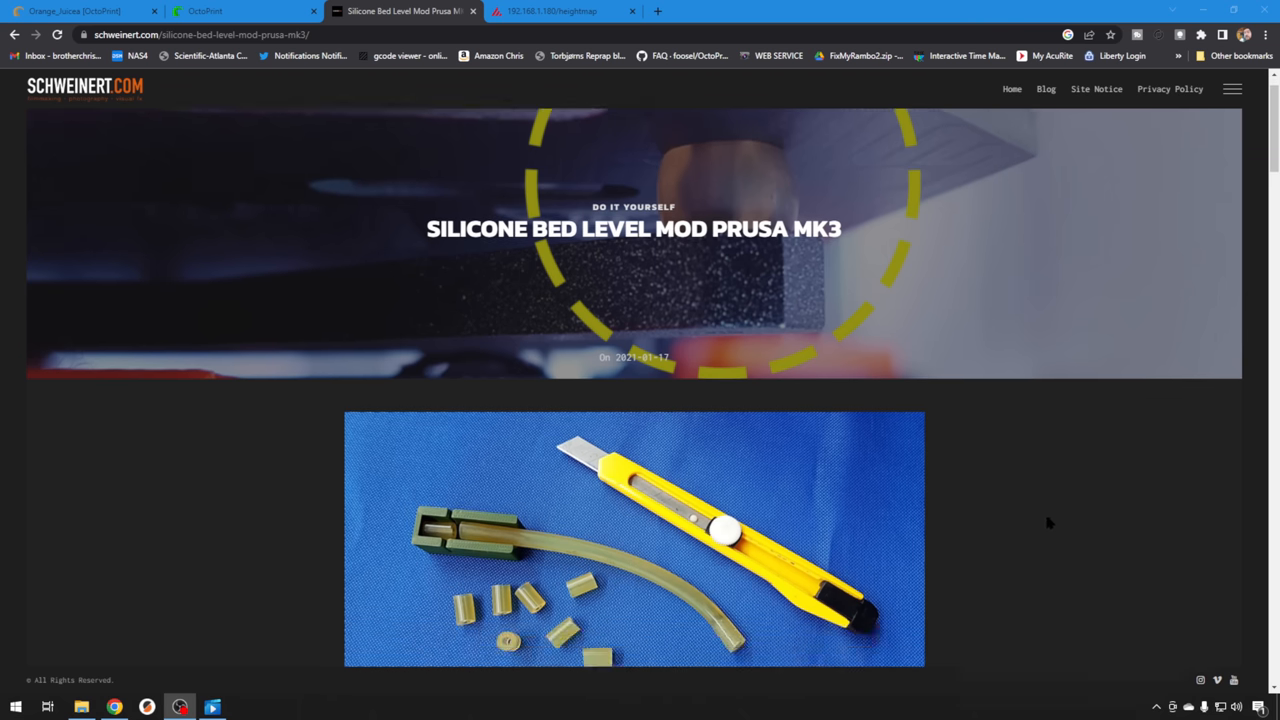
{"action": "scroll", "scroll_direction": "down", "scroll_amount": 3}
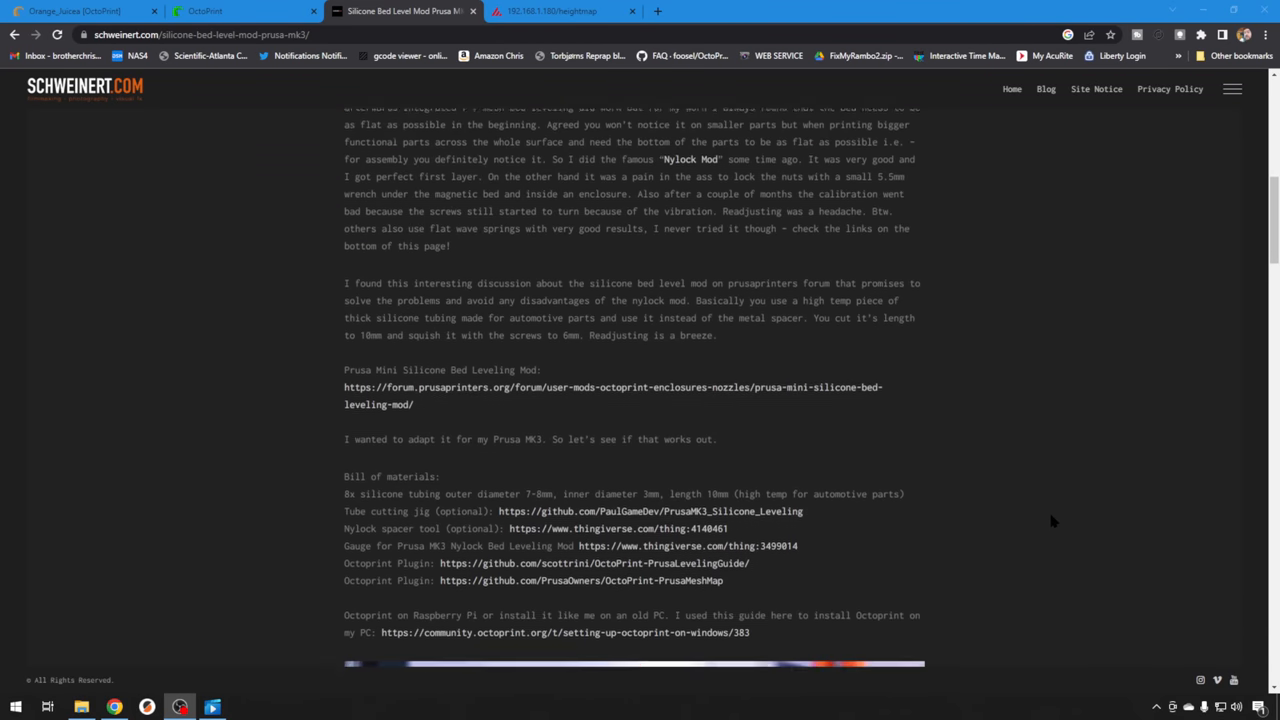
{"action": "scroll", "scroll_direction": "down", "scroll_amount": 3}
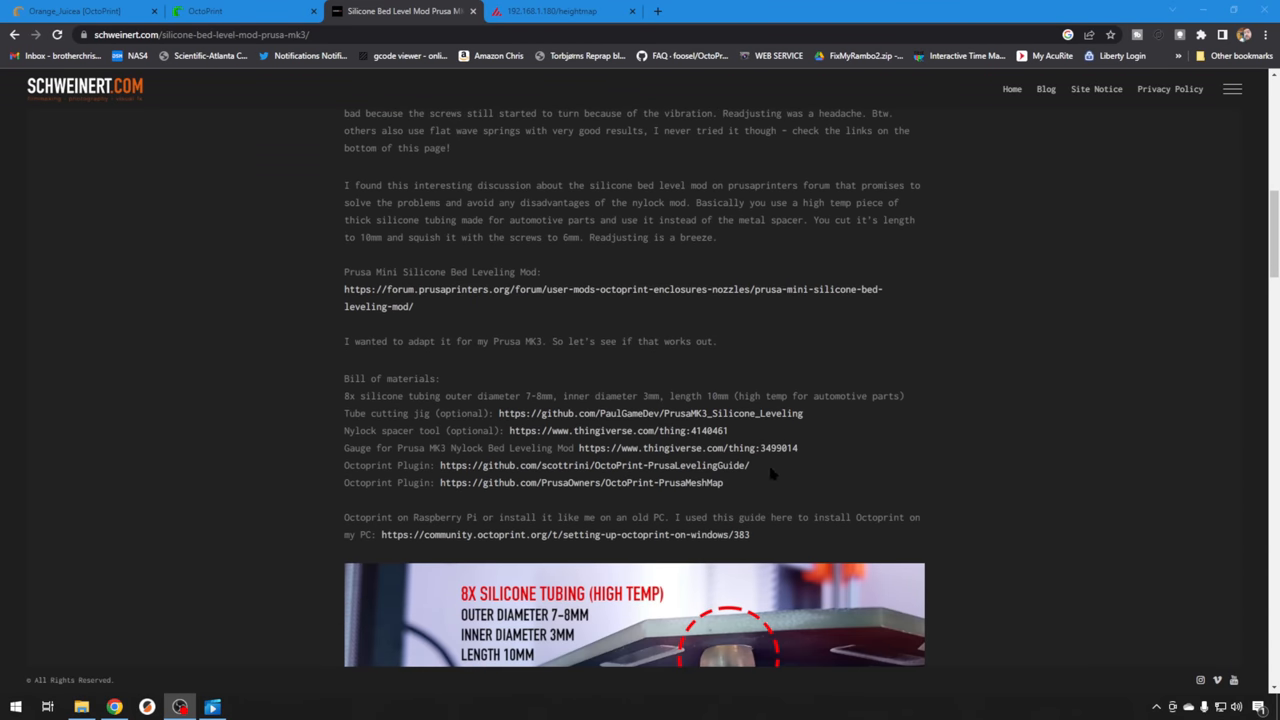
{"action": "mouse_move", "coordinate": [790, 482]}
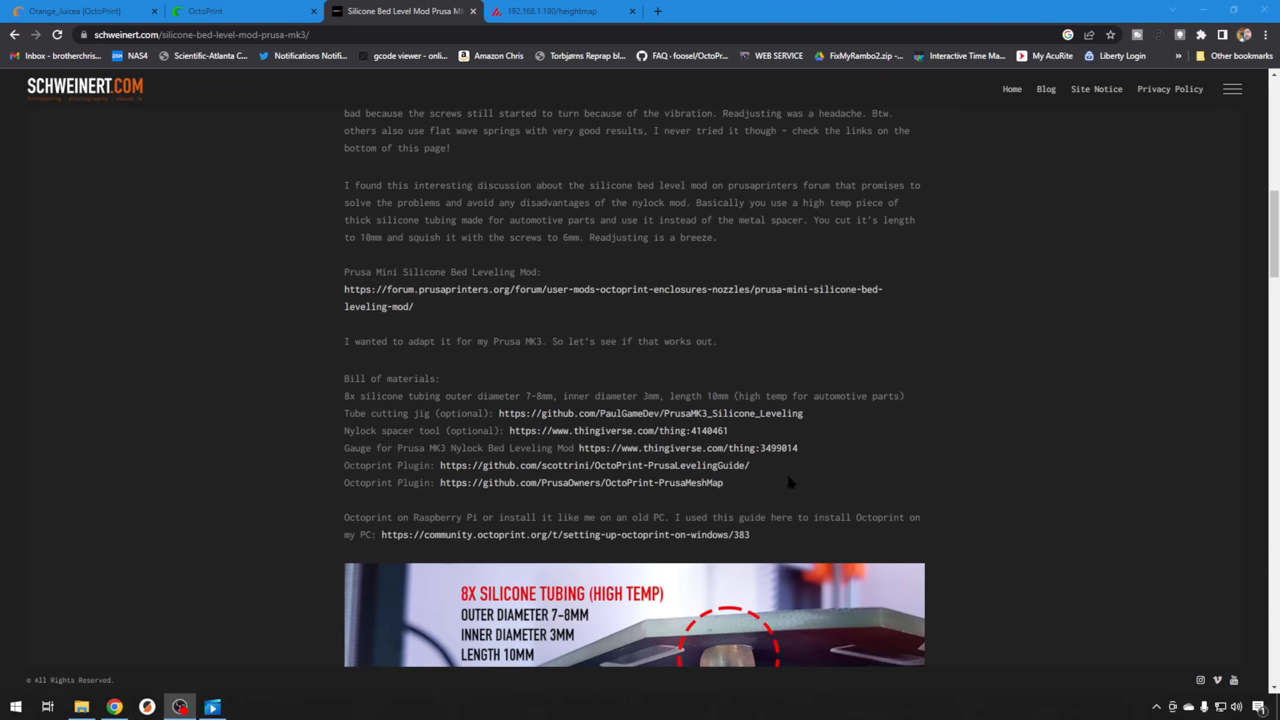
{"action": "scroll", "scroll_direction": "down", "scroll_amount": 3}
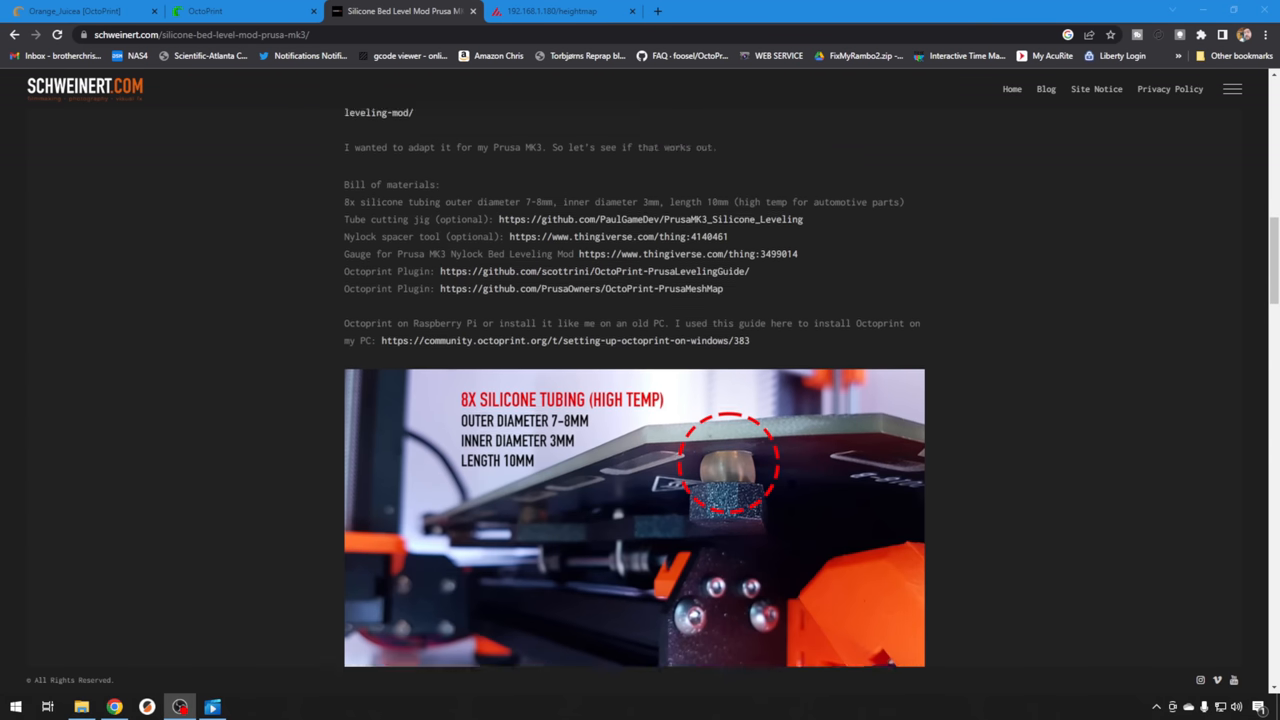
{"action": "scroll", "scroll_direction": "down", "scroll_amount": 3}
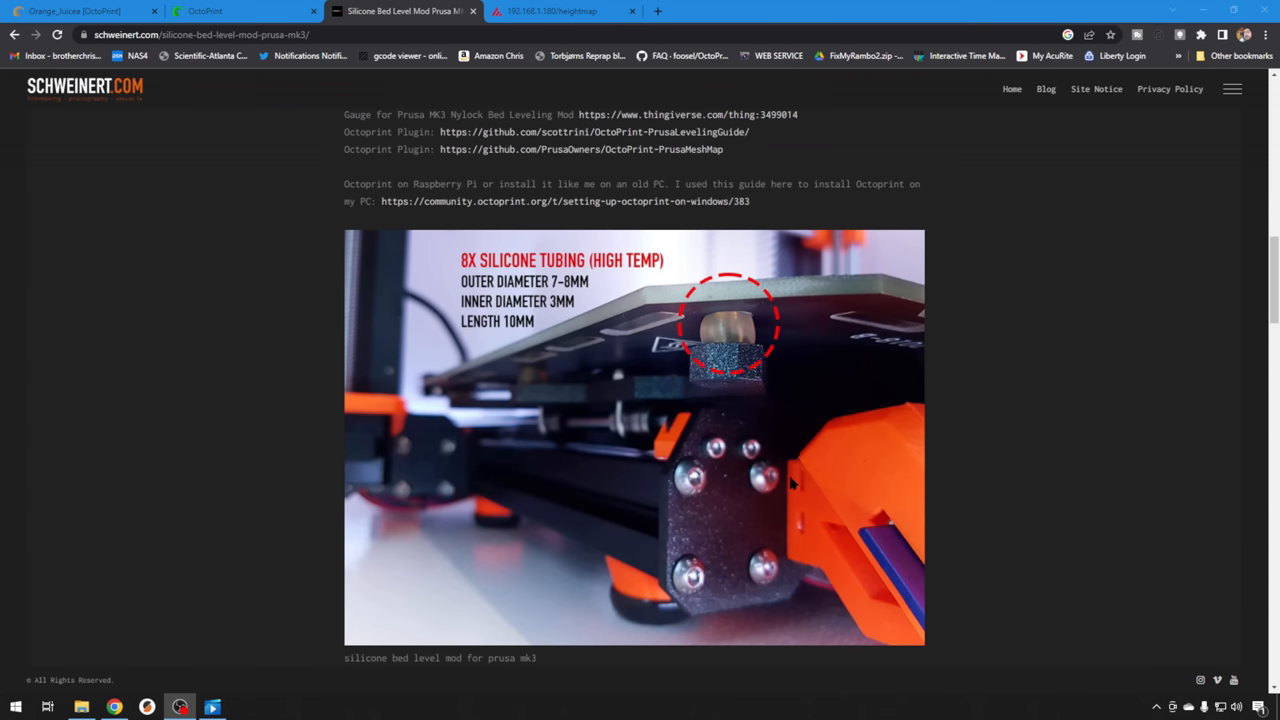
{"action": "mouse_move", "coordinate": [990, 422]}
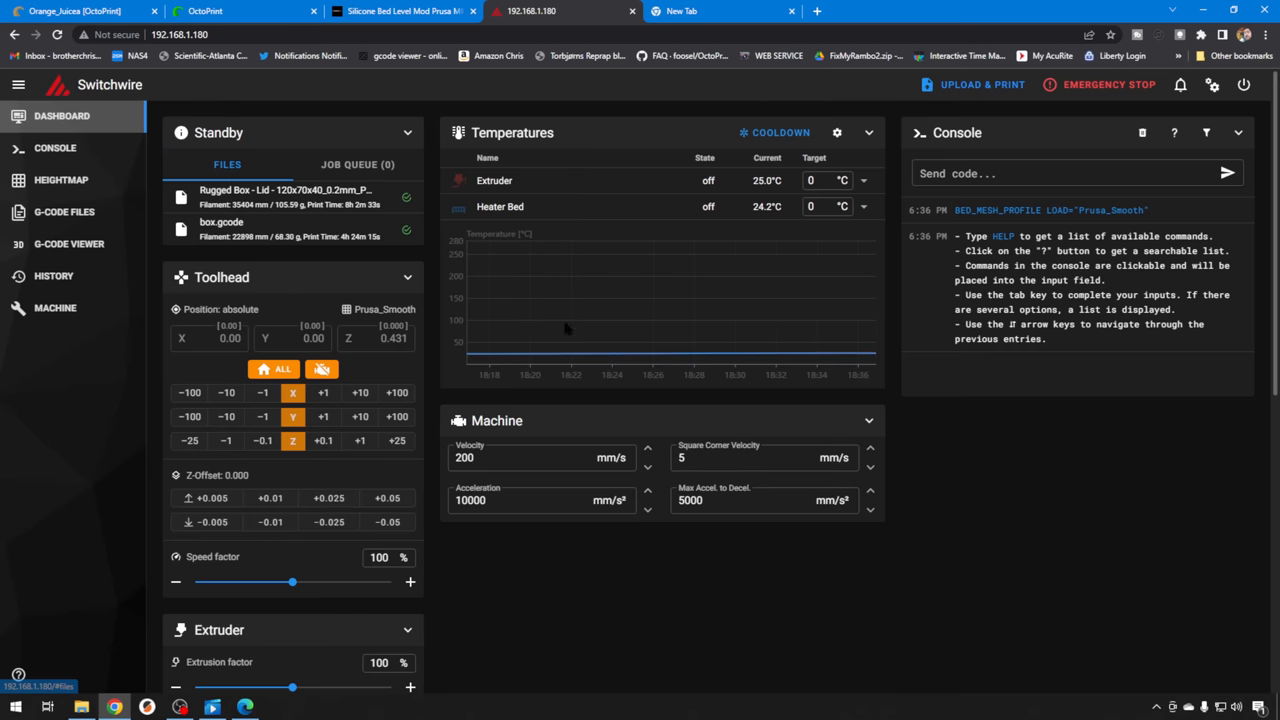
{"action": "left_click", "coordinate": [60, 180]}
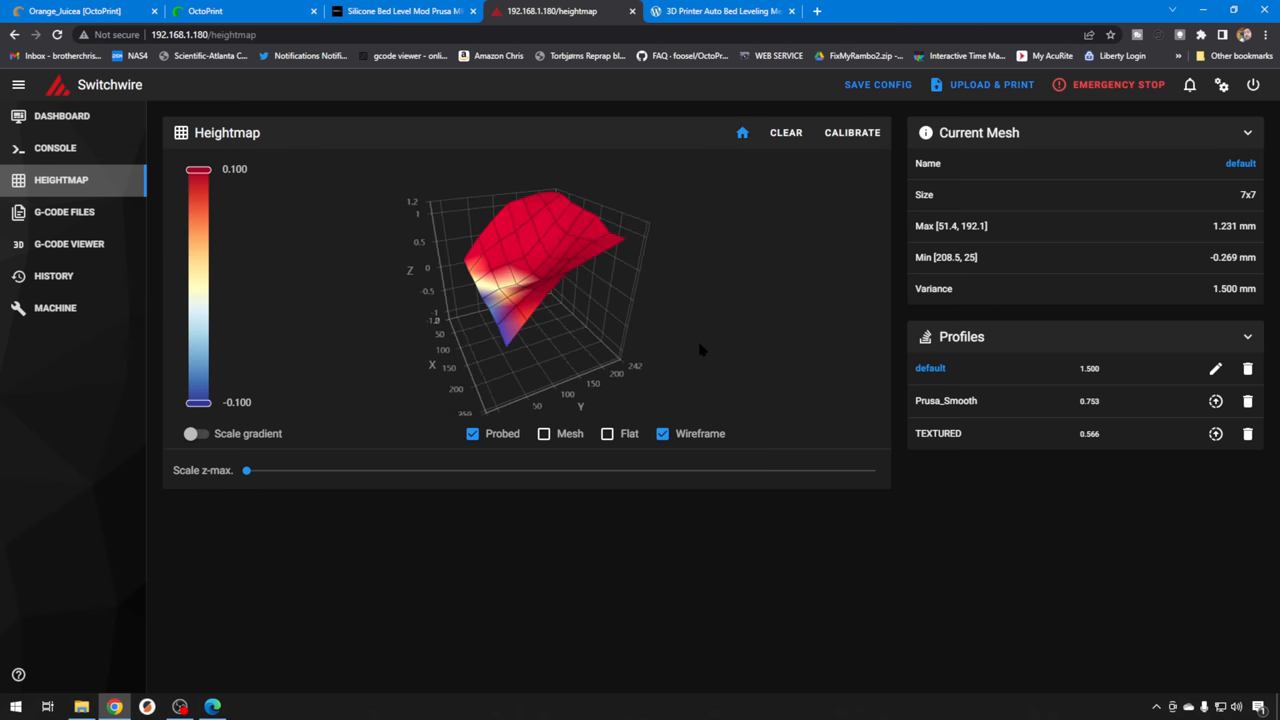
{"action": "mouse_move", "coordinate": [536, 280]}
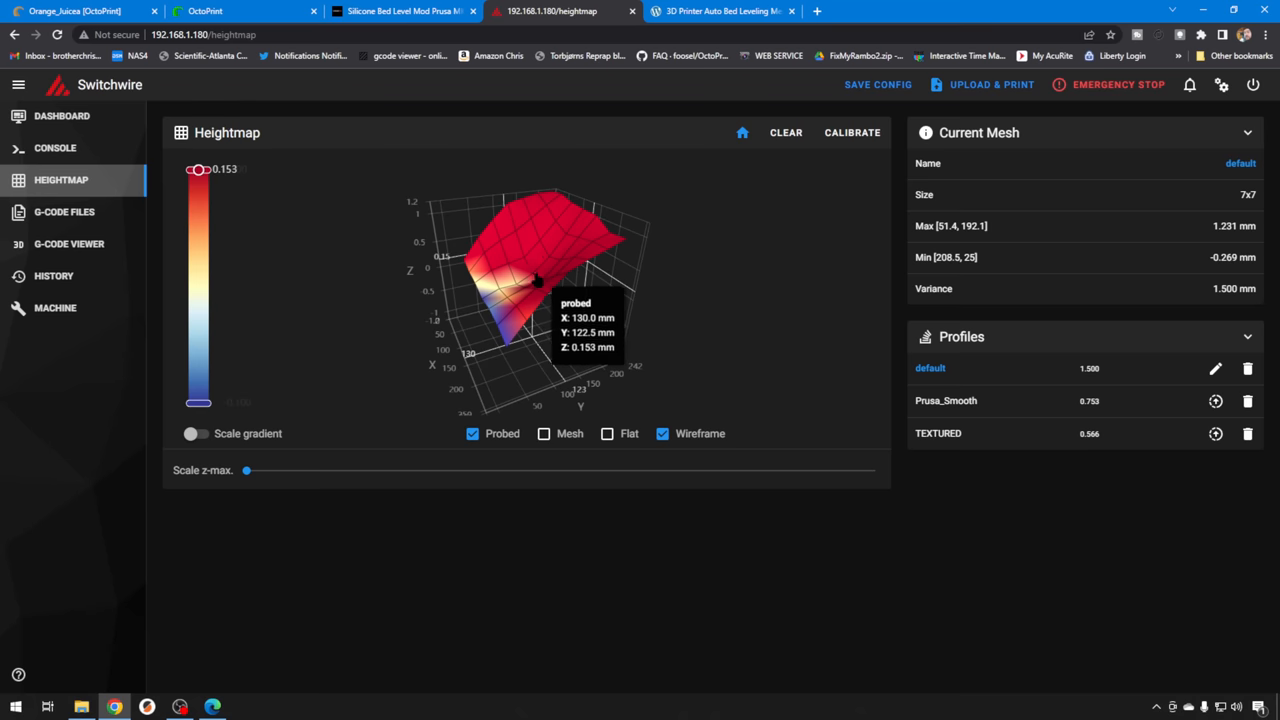
{"action": "mouse_move", "coordinate": [544, 278]}
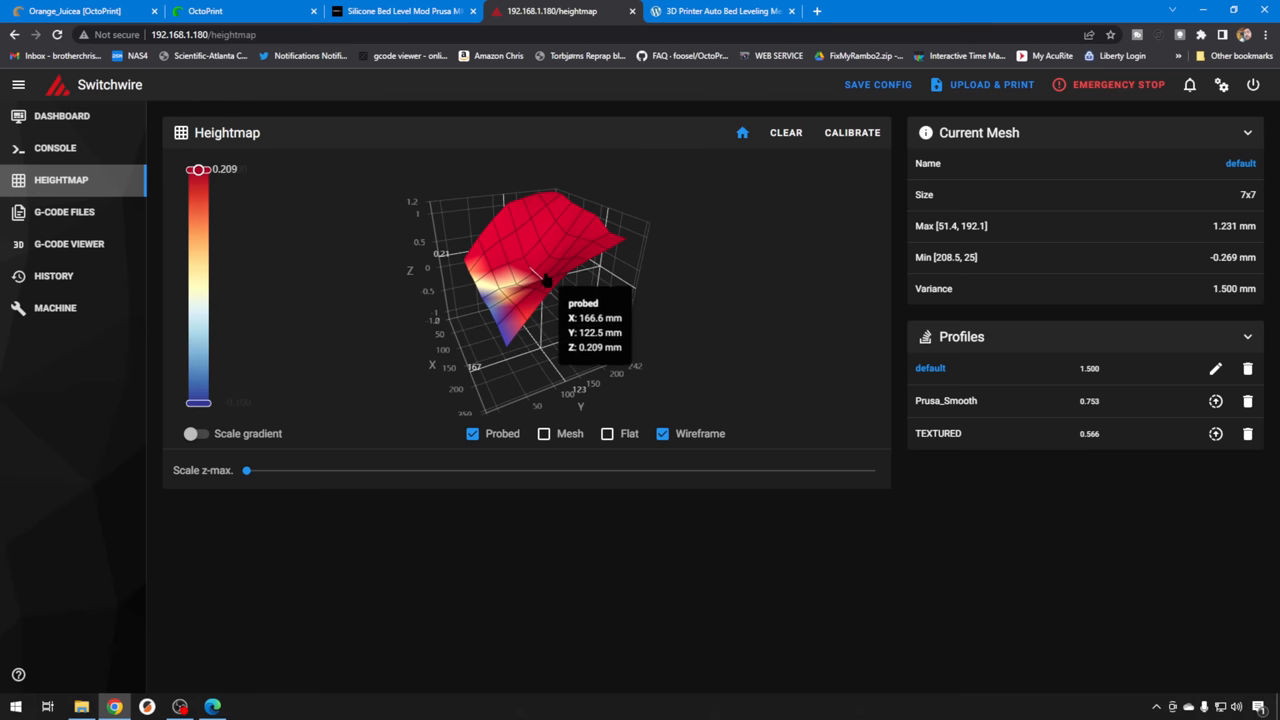
{"action": "mouse_move", "coordinate": [540, 276]}
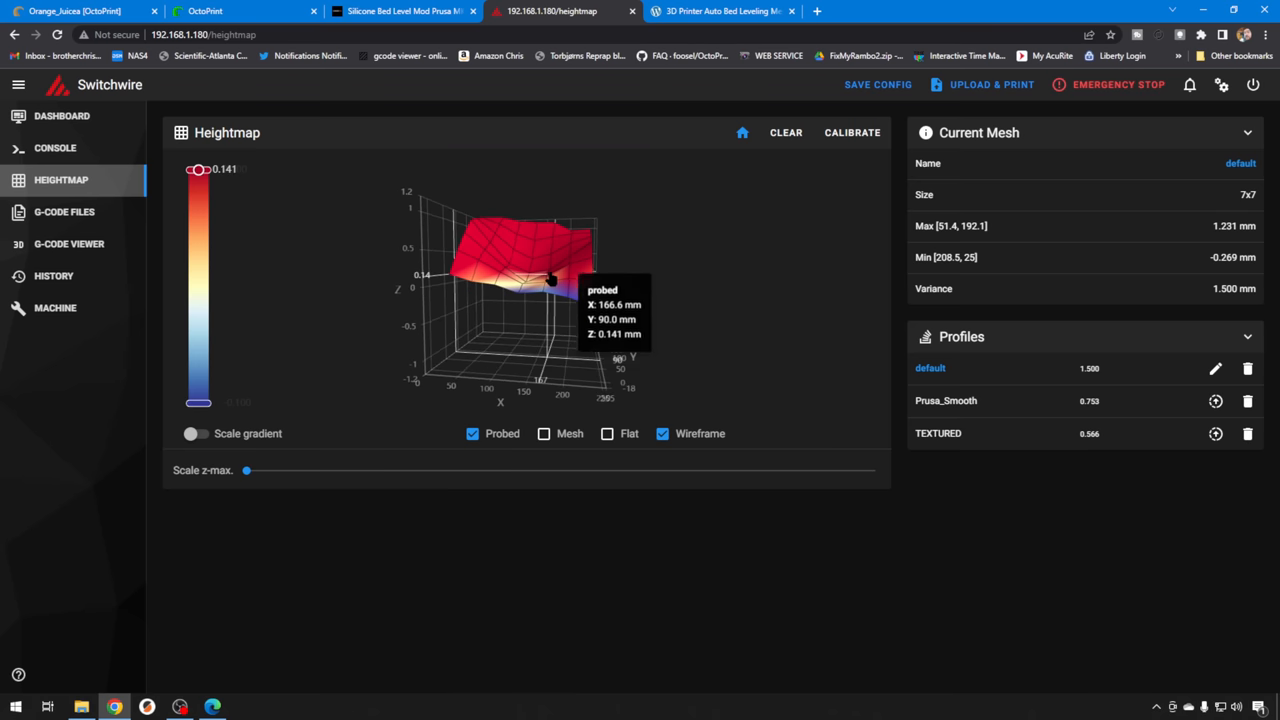
{"action": "mouse_move", "coordinate": [562, 296]}
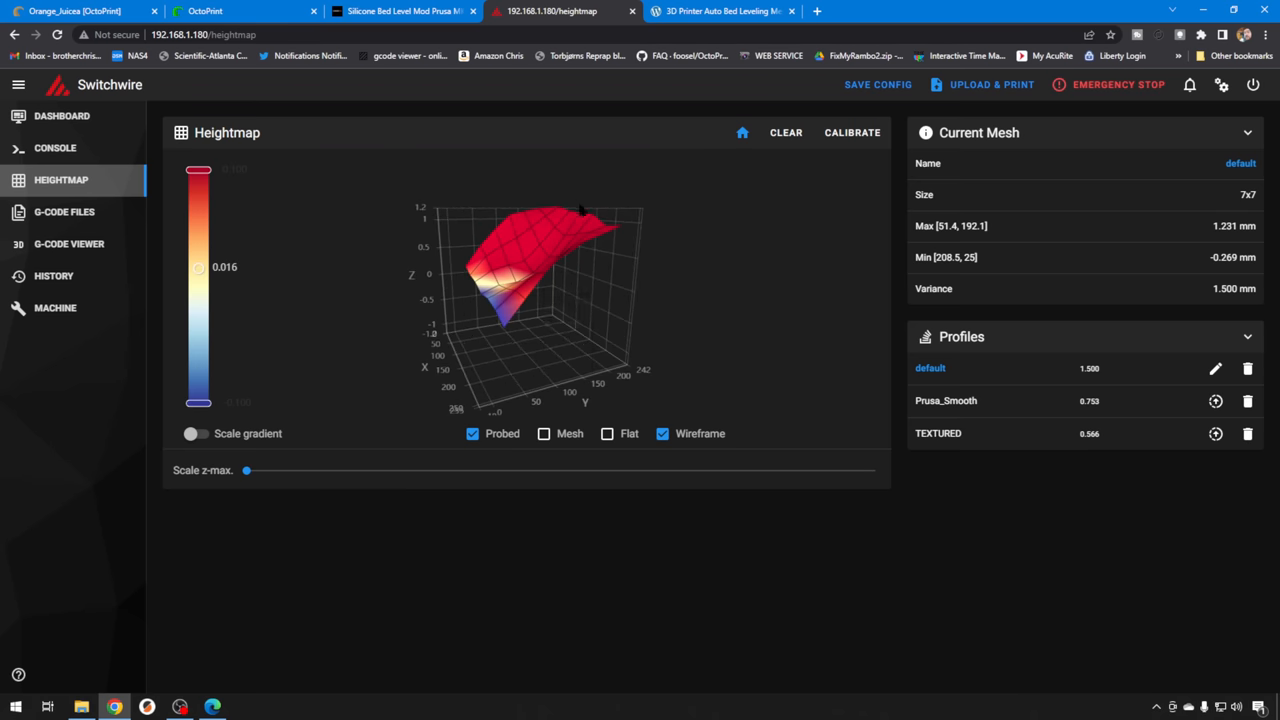
Read the probing log and Mesh Bed Leveling Complete messages in the Console, then leave it
{"action": "left_click", "coordinate": [56, 148]}
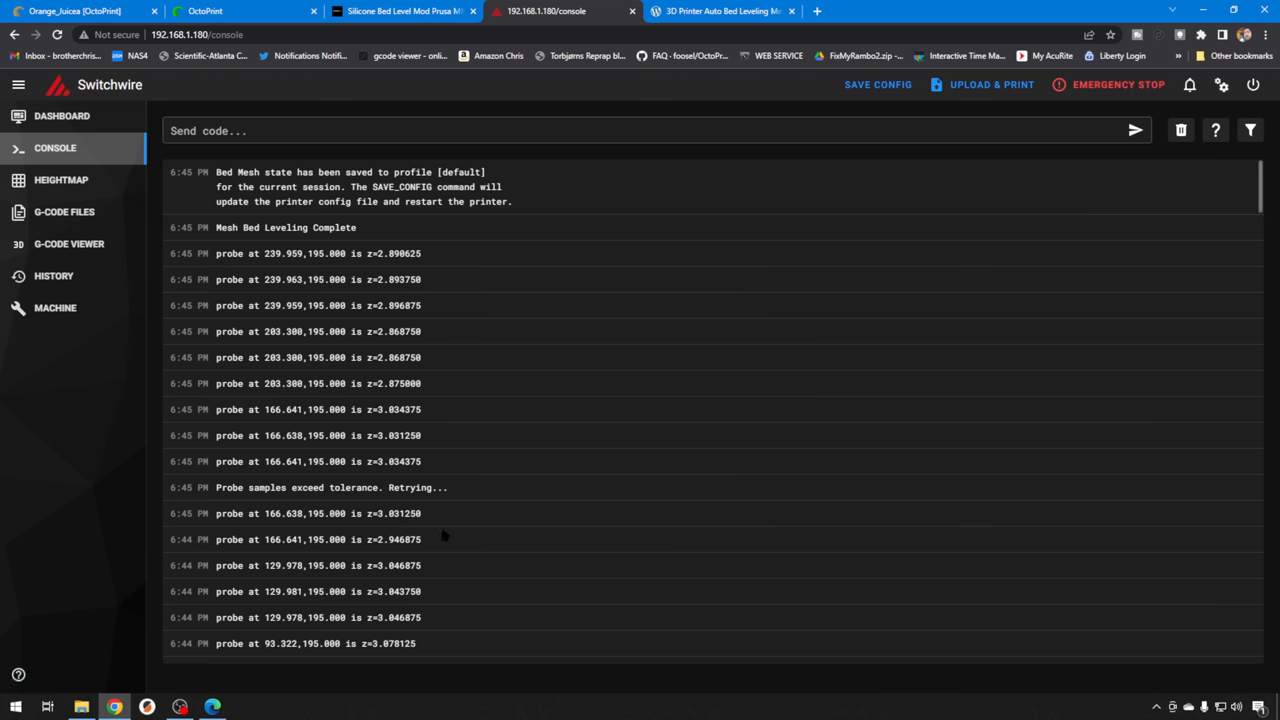
{"action": "mouse_move", "coordinate": [490, 504]}
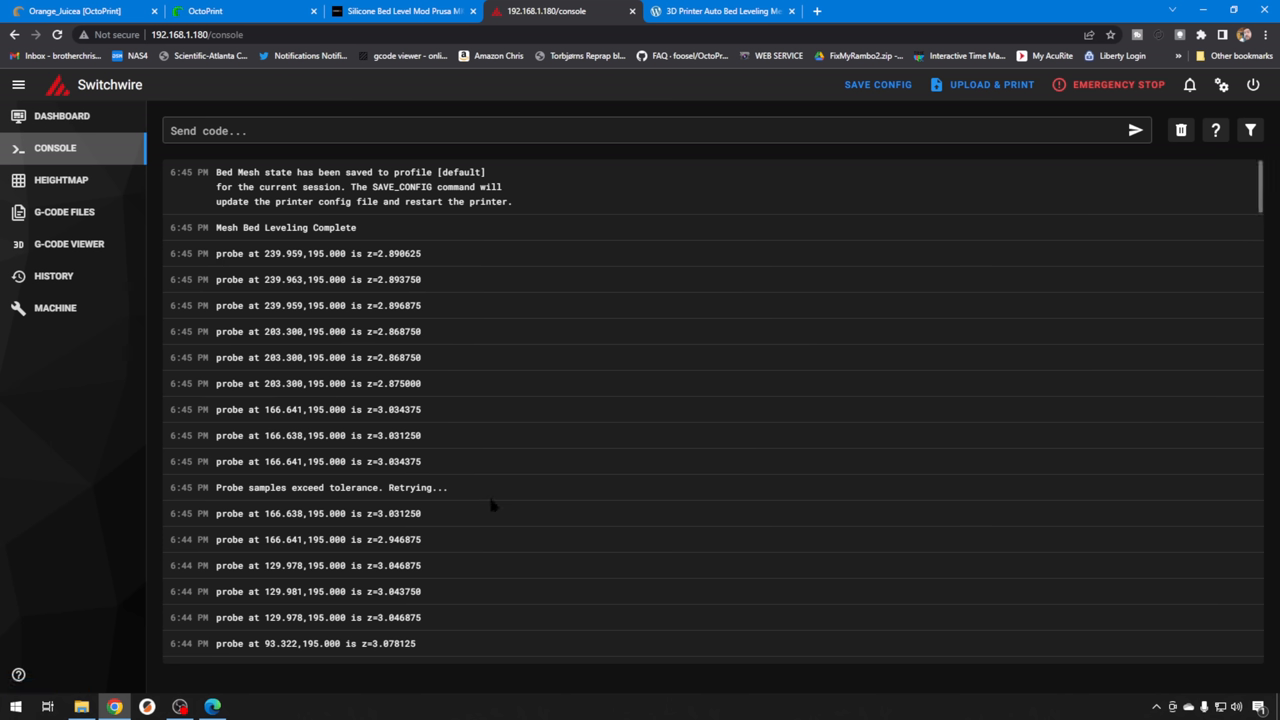
{"action": "mouse_move", "coordinate": [436, 414]}
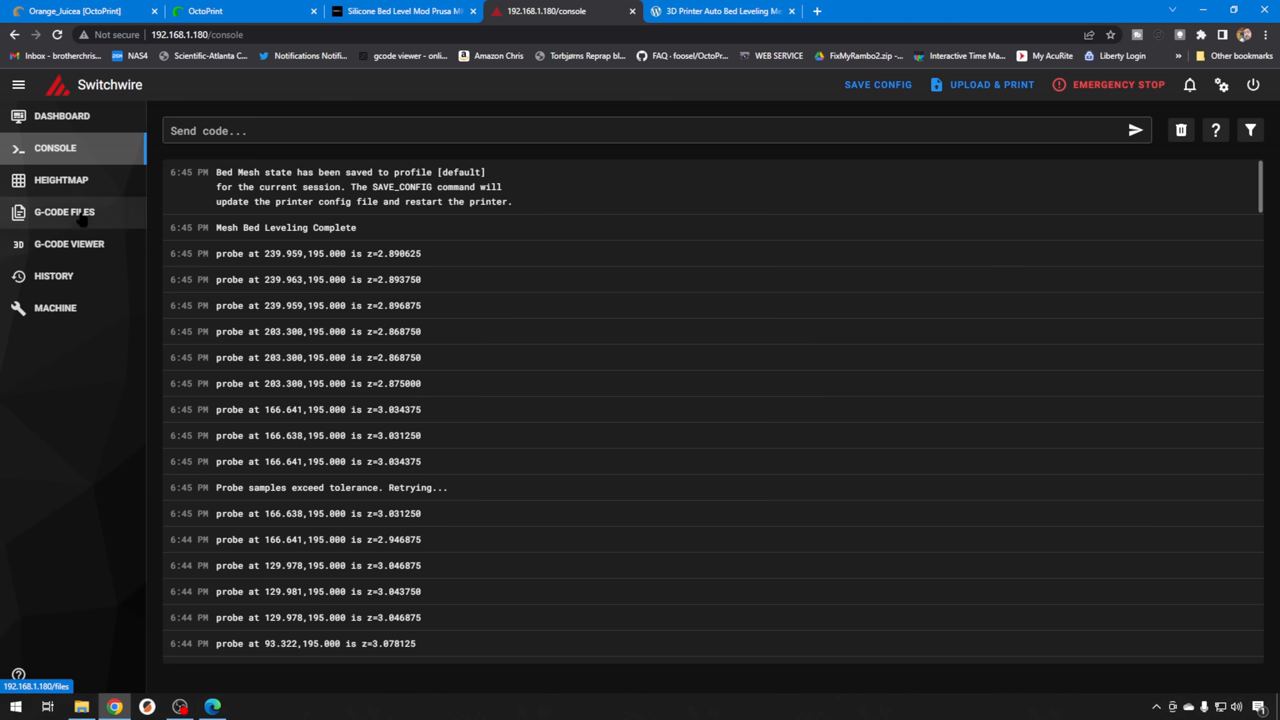
{"action": "left_click", "coordinate": [60, 180]}
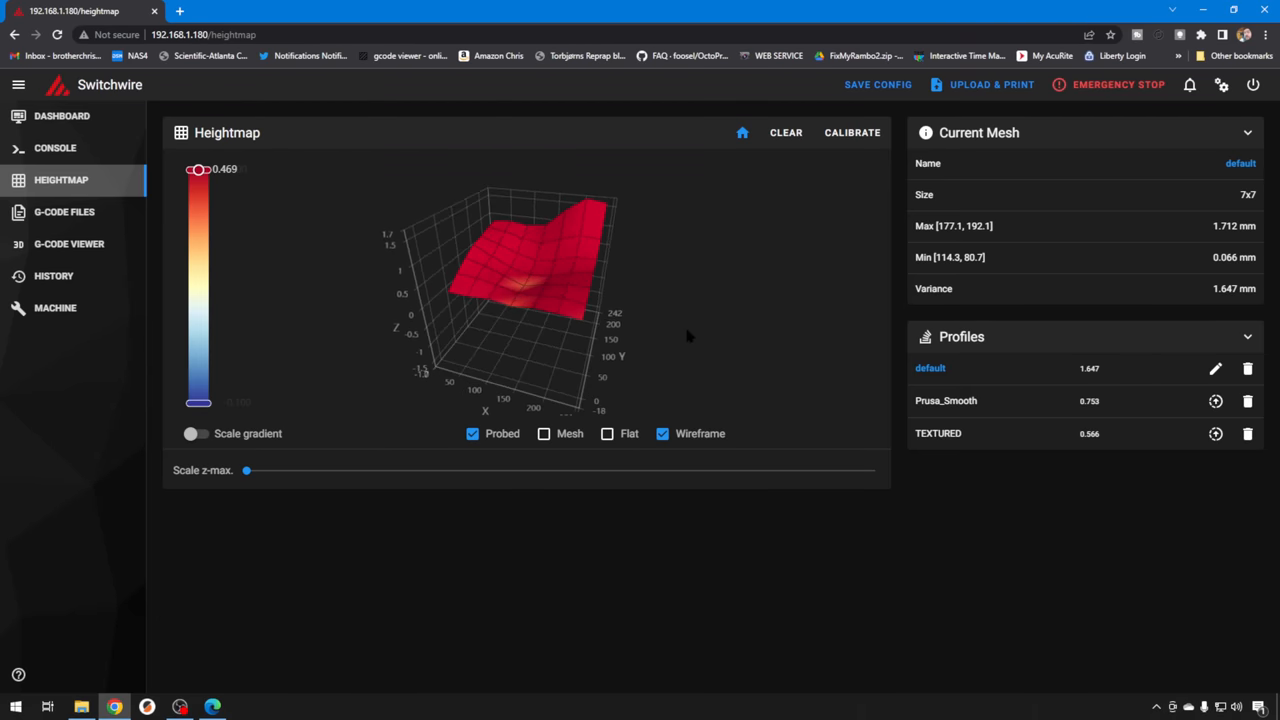
Turn the 3D heightmap of the updated default mesh to inspect the 0.781 variance surface
{"action": "left_click_drag", "start_coordinate": [246, 470], "coordinate": [874, 470]}
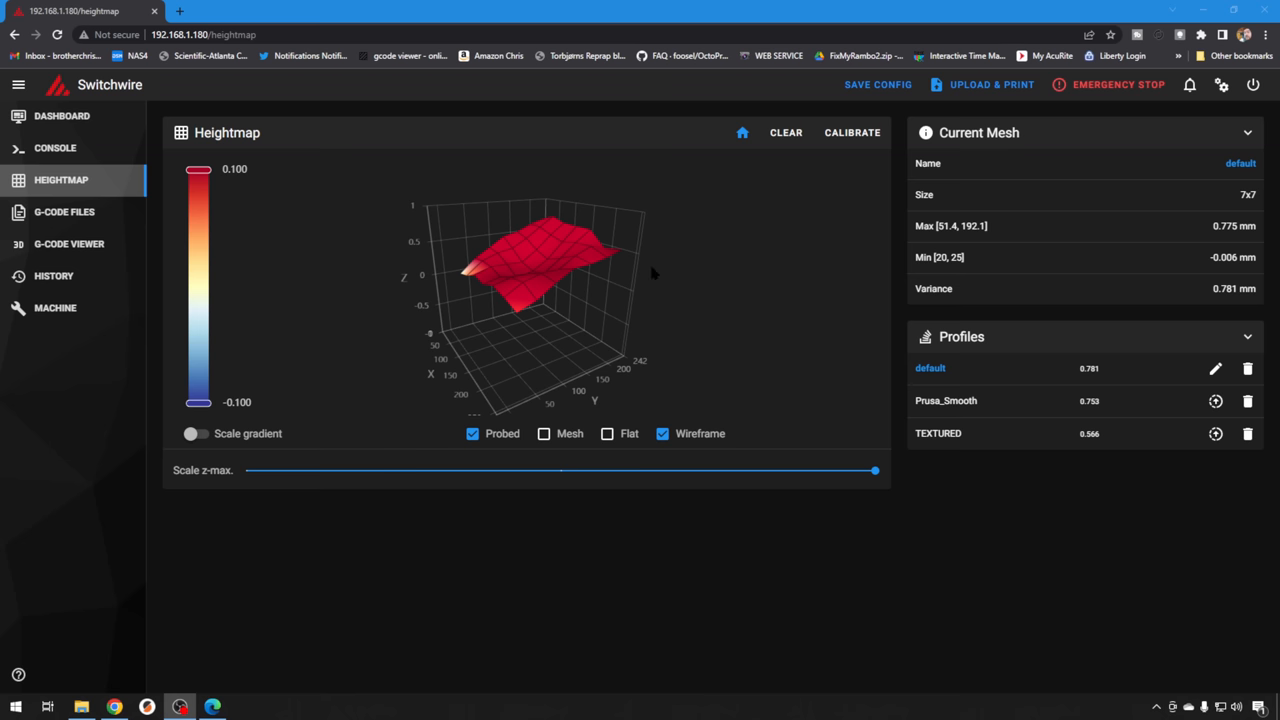
{"action": "mouse_move", "coordinate": [858, 360]}
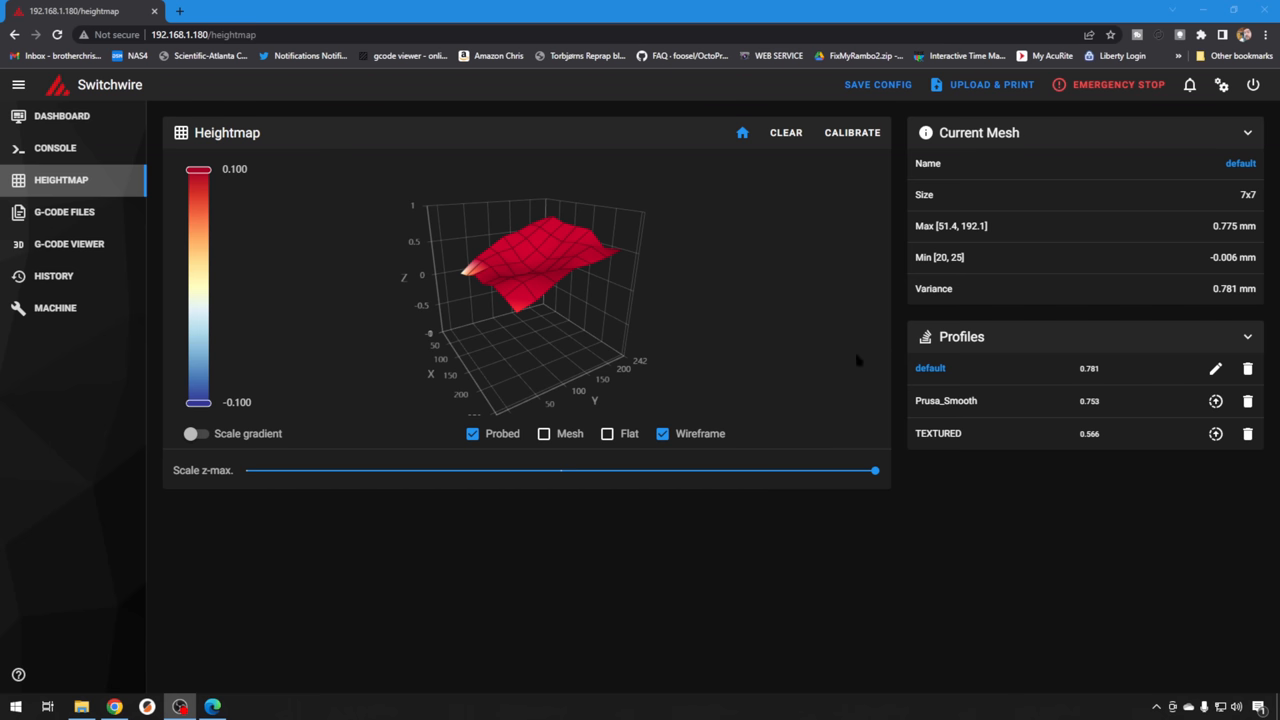
{"action": "mouse_move", "coordinate": [1110, 376]}
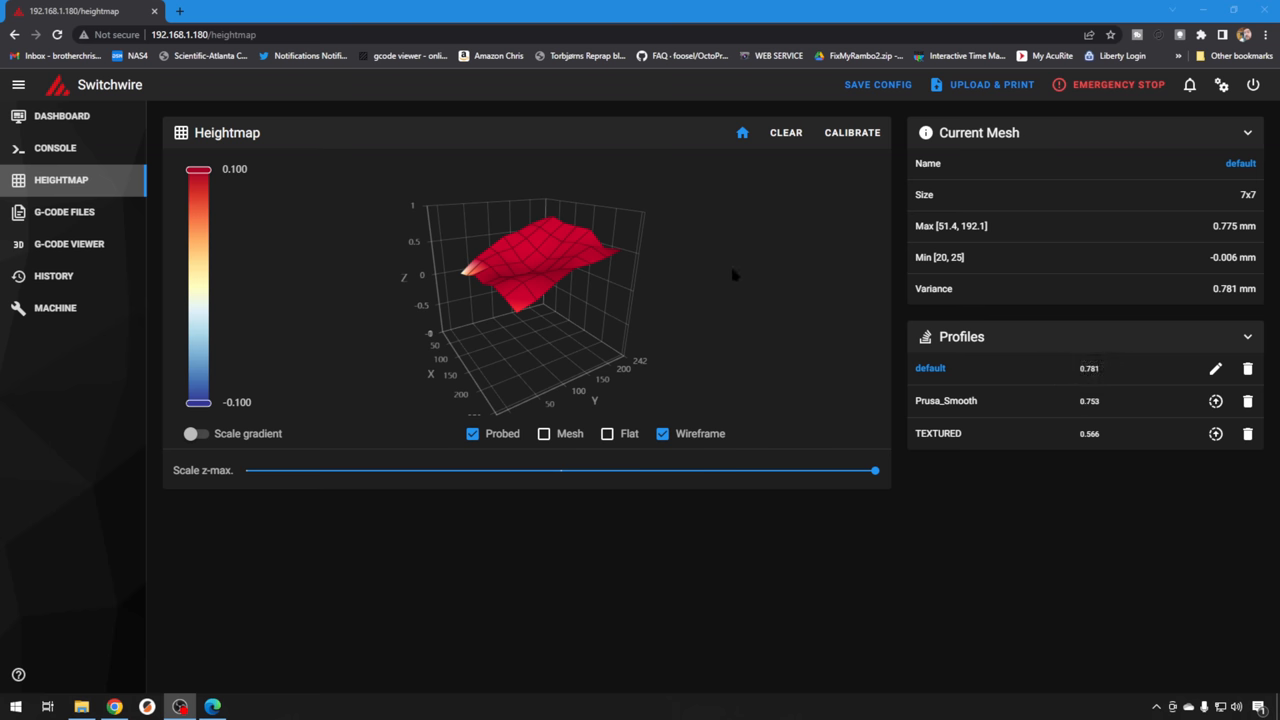
Rotate the heightmap of profile 263 to examine its 0.263 mm variance shape
{"action": "left_click_drag", "start_coordinate": [560, 290], "coordinate": [500, 280]}
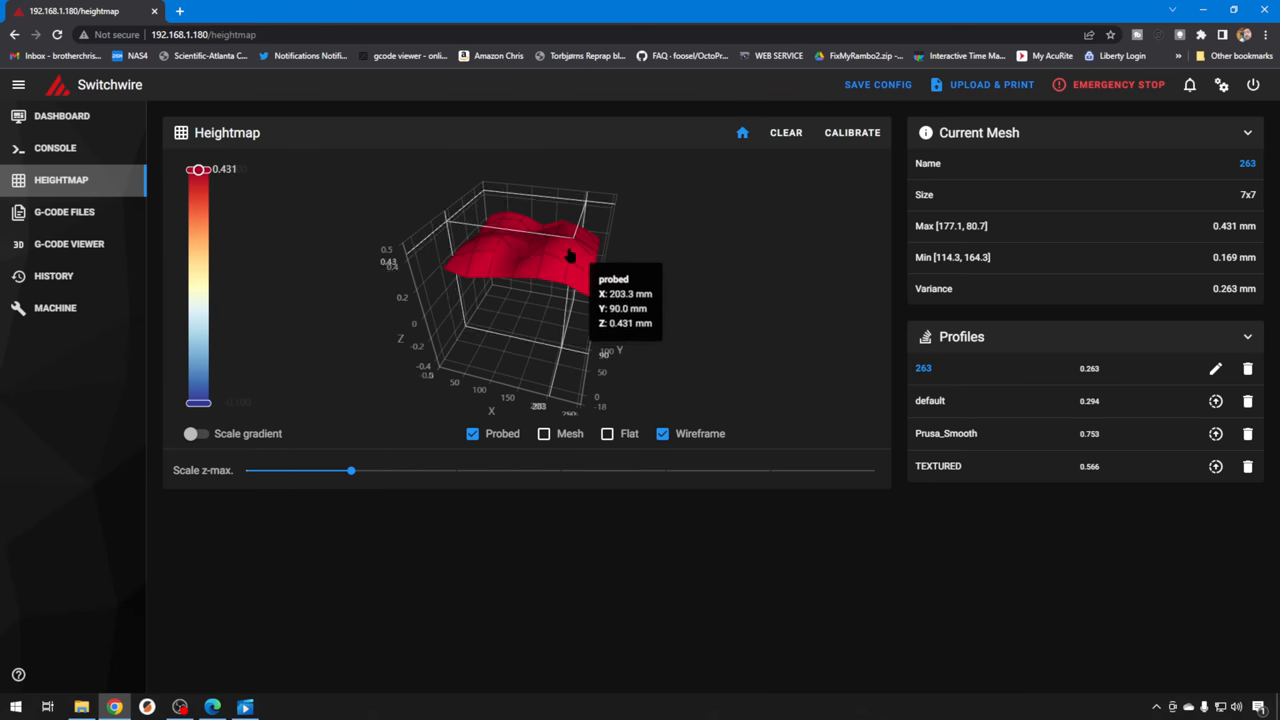
{"action": "mouse_move", "coordinate": [676, 264]}
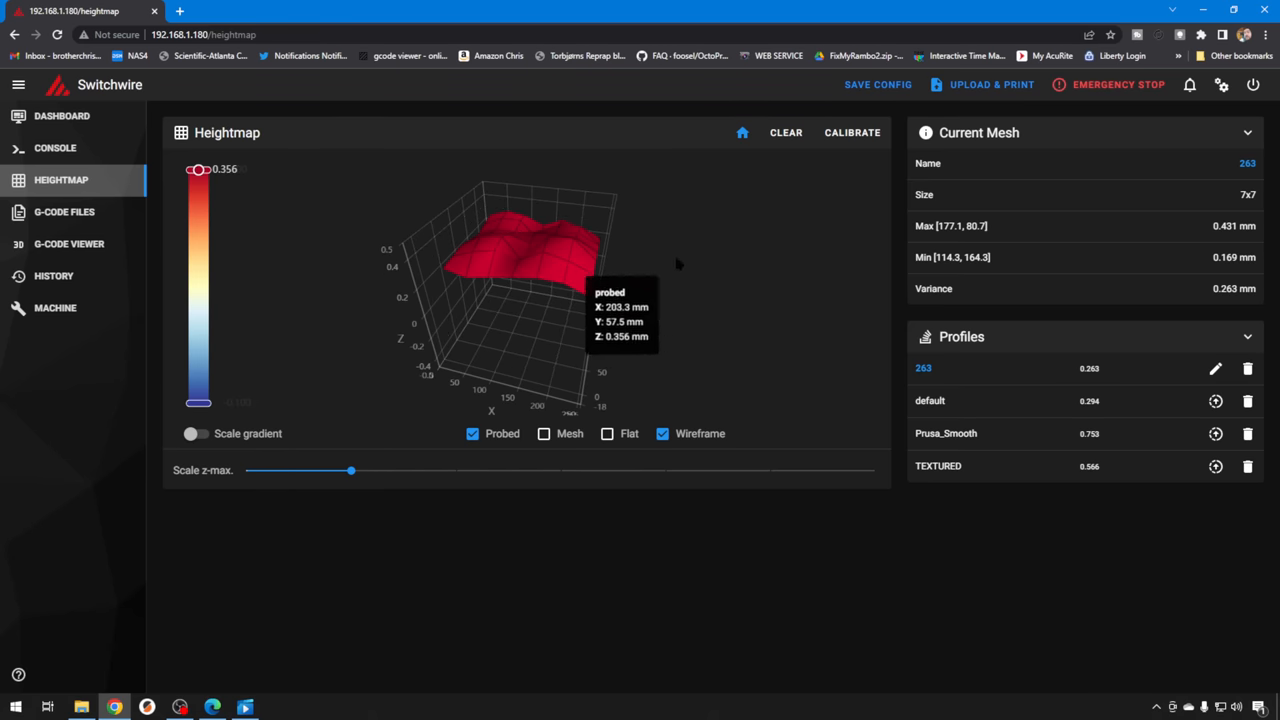
{"action": "left_click_drag", "start_coordinate": [520, 280], "coordinate": [500, 350]}
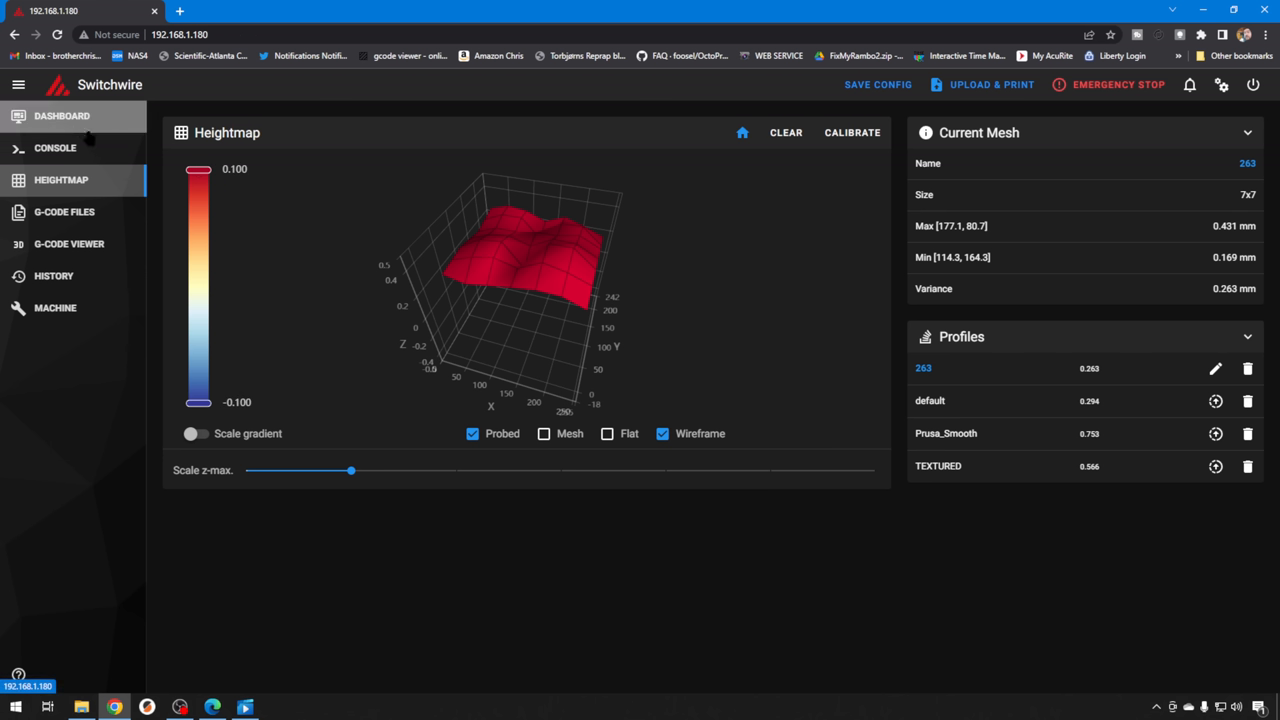
Check the Heater Bed temperature on the Dashboard, then inspect the 60 °C default mesh and adjust Scale z-max
{"action": "left_click", "coordinate": [62, 114]}
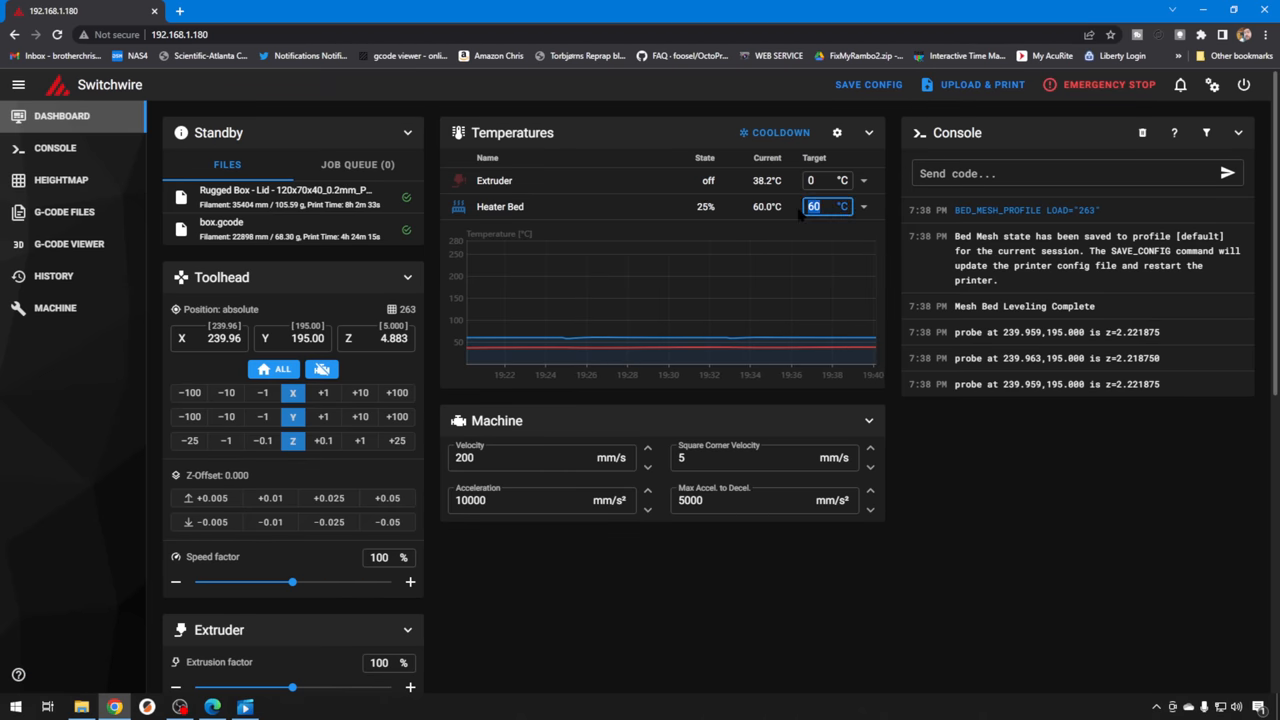
{"action": "left_click", "coordinate": [60, 180]}
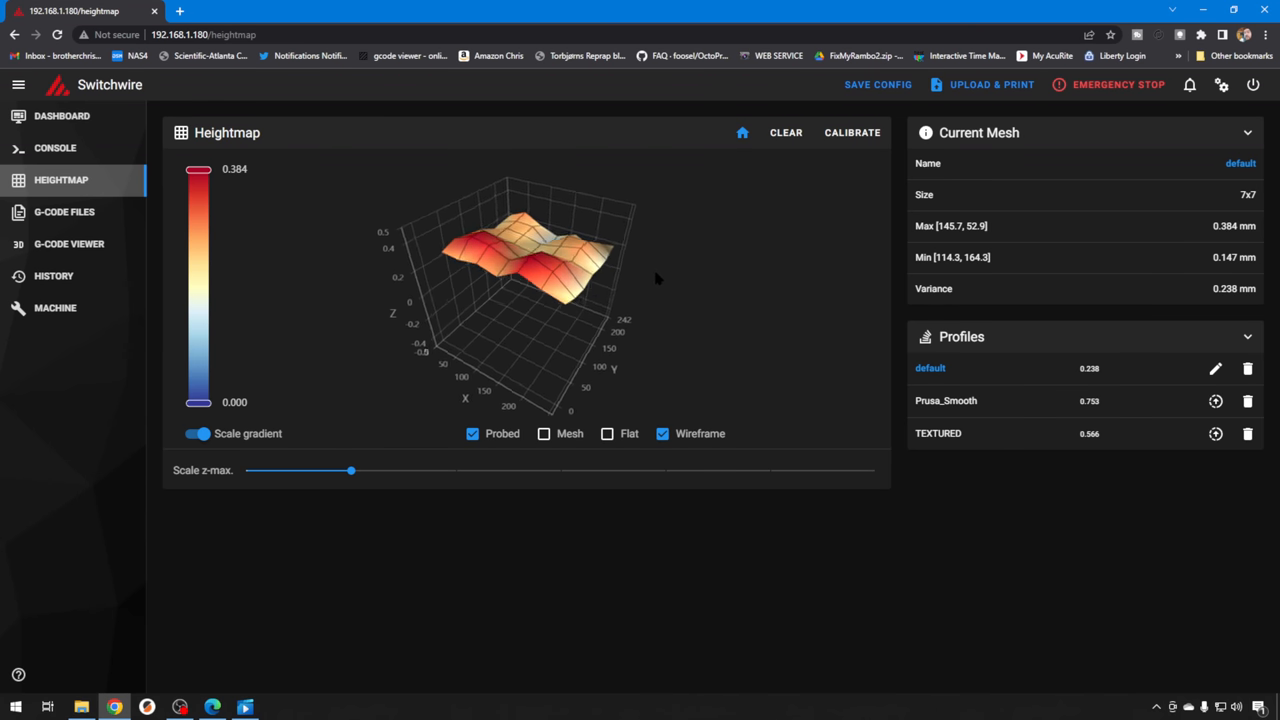
{"action": "left_click_drag", "start_coordinate": [560, 280], "coordinate": [520, 320]}
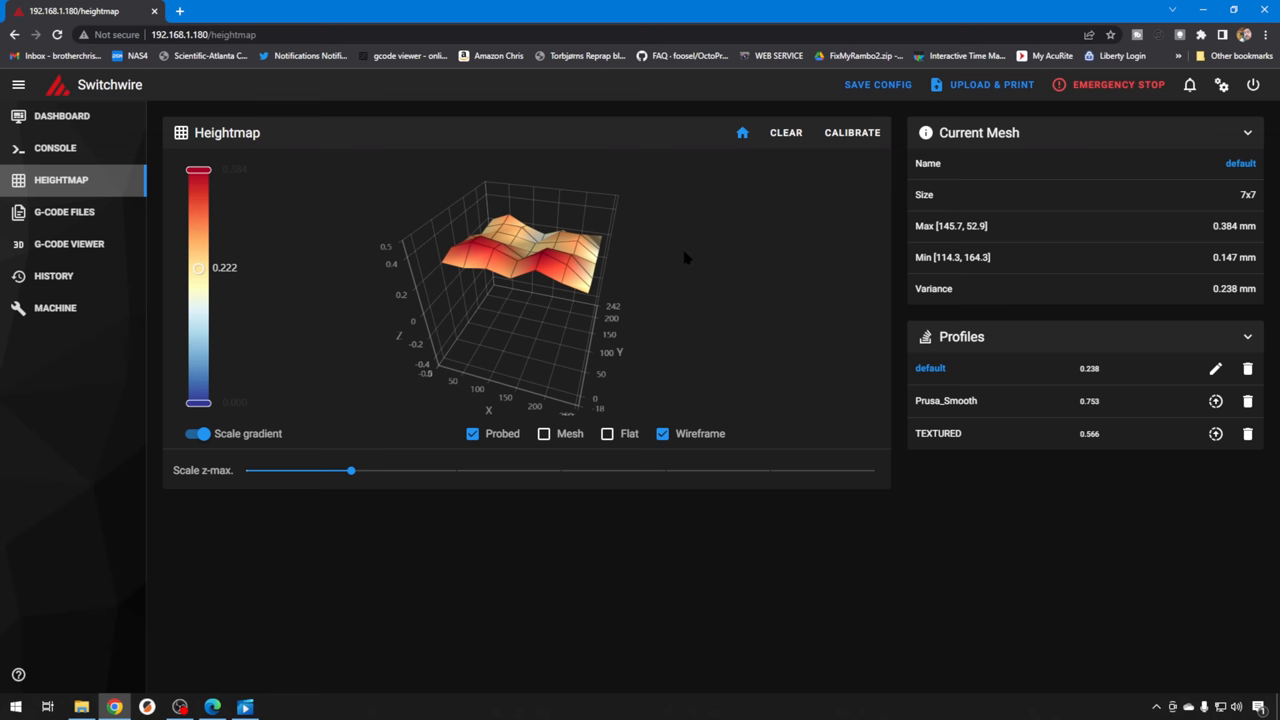
{"action": "mouse_move", "coordinate": [648, 308]}
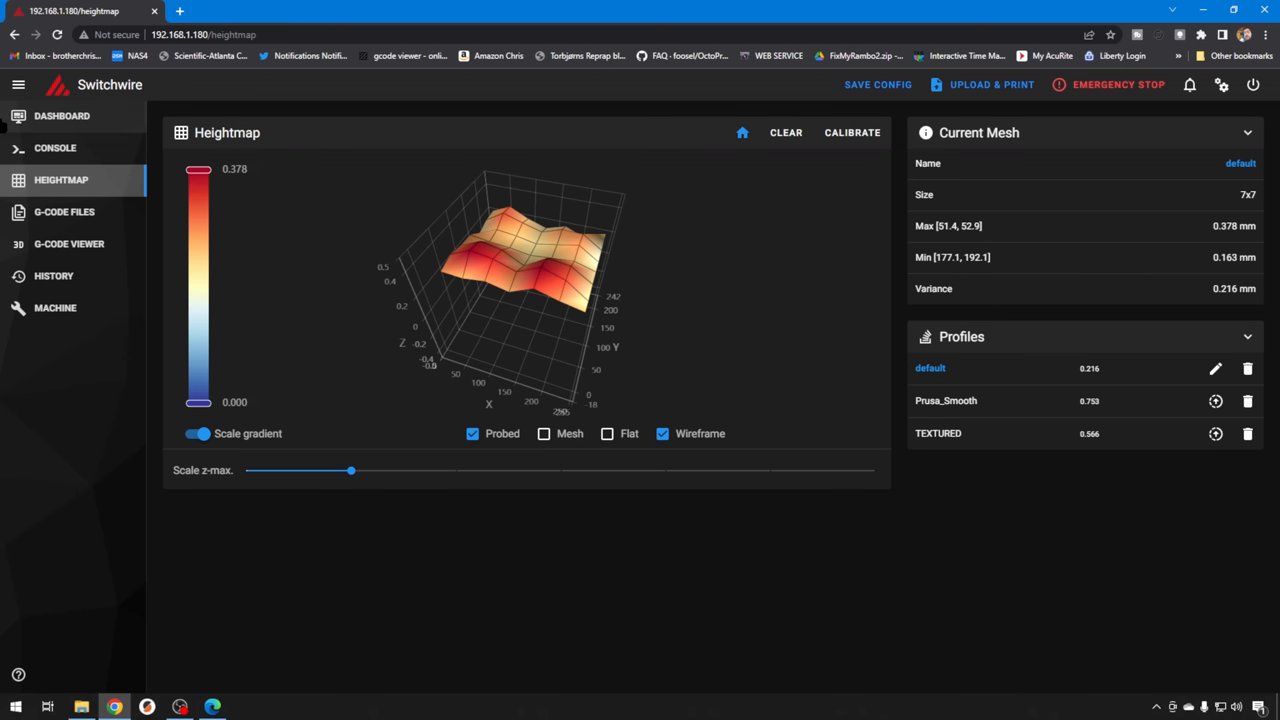
{"action": "left_click_drag", "start_coordinate": [350, 470], "coordinate": [482, 470]}
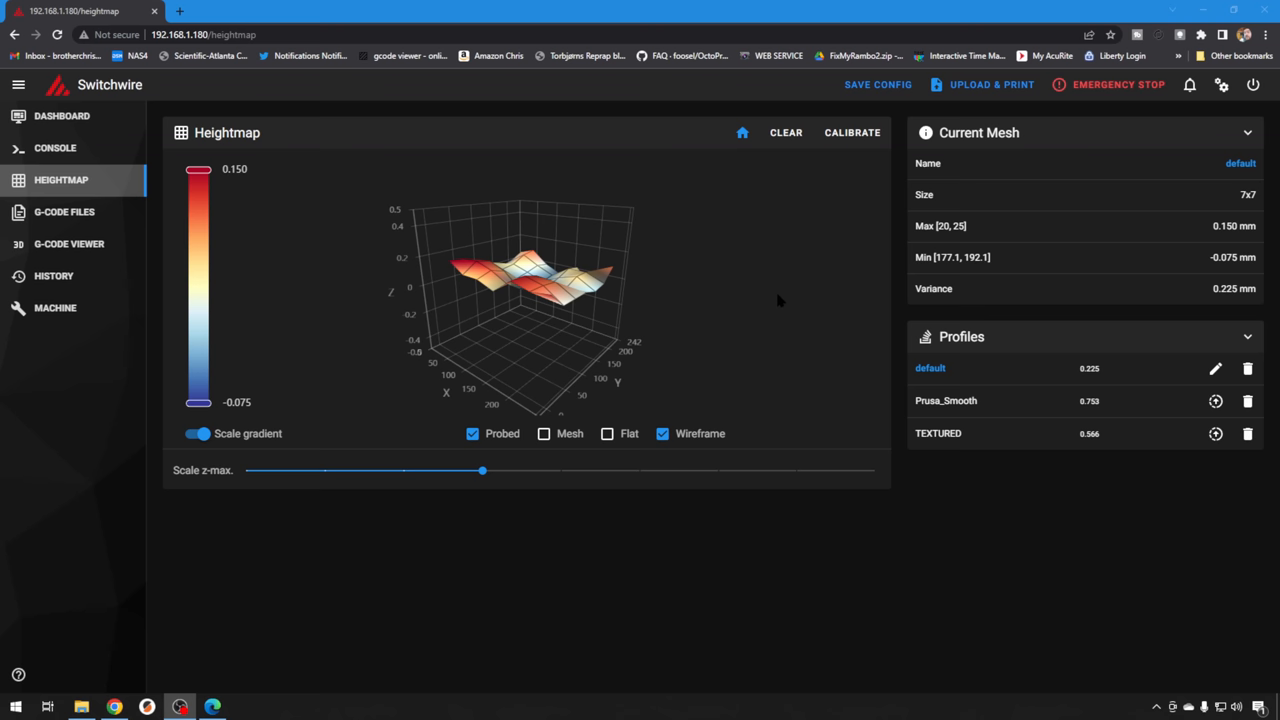
{"action": "mouse_move", "coordinate": [708, 250]}
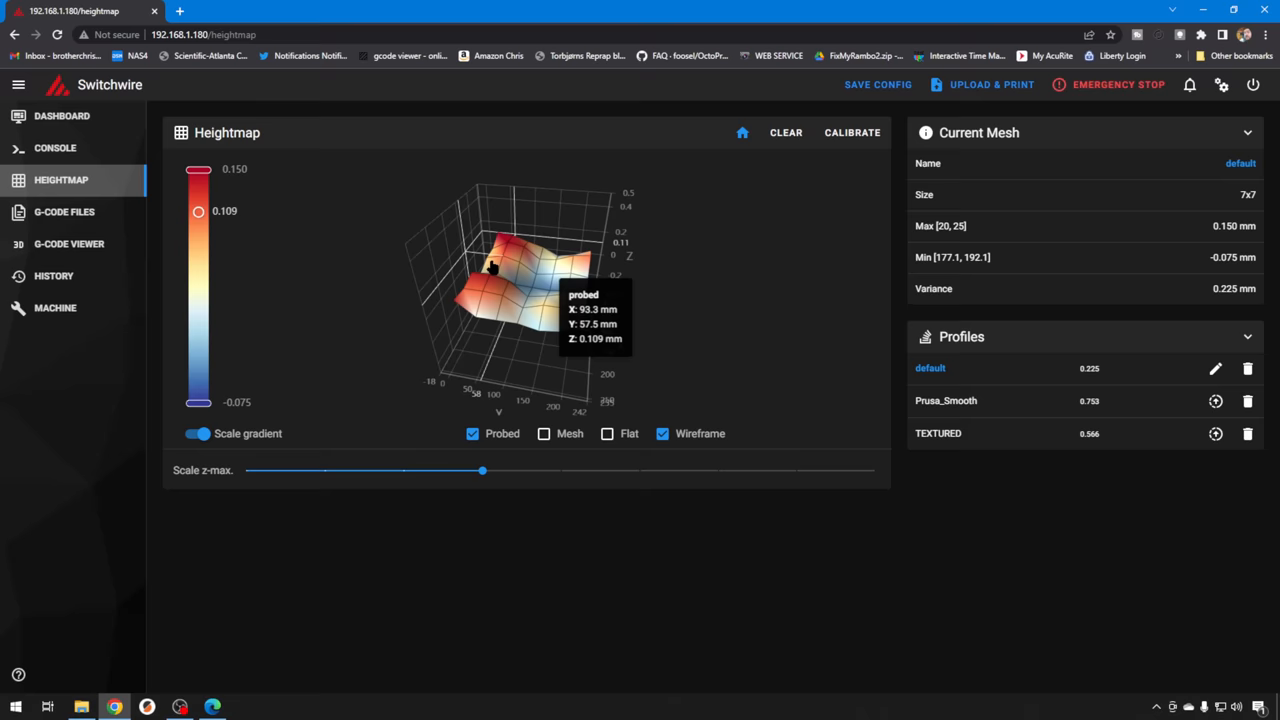
{"action": "left_click_drag", "start_coordinate": [490, 270], "coordinate": [424, 356]}
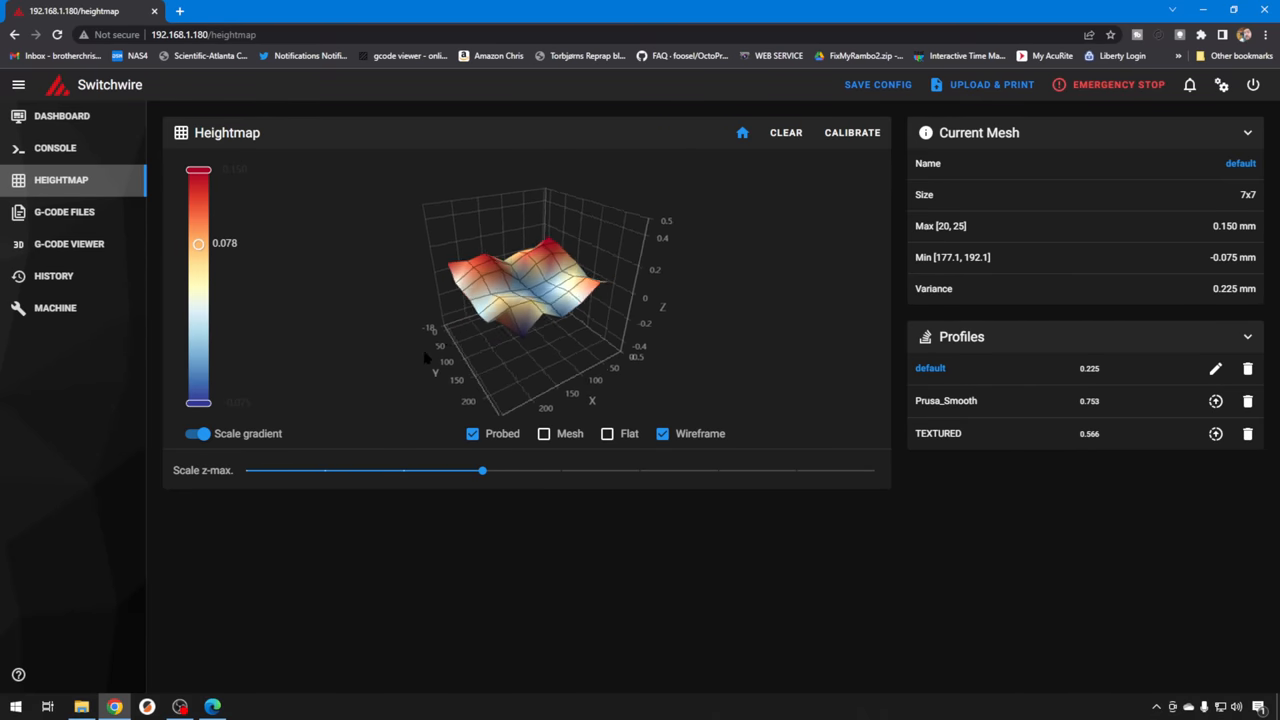